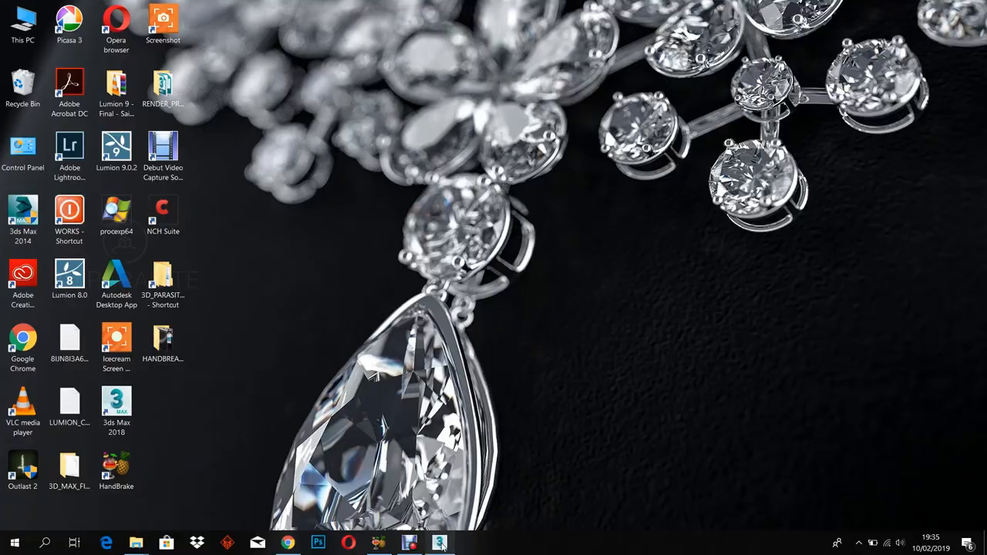
- Launch 3ds Max 2018 and open STUDIO_LIGHTING_SETUP_DIAMOND_NECKLACE_02.max from the tutorial folder
{"action": "left_click", "coordinate": [439, 541]}
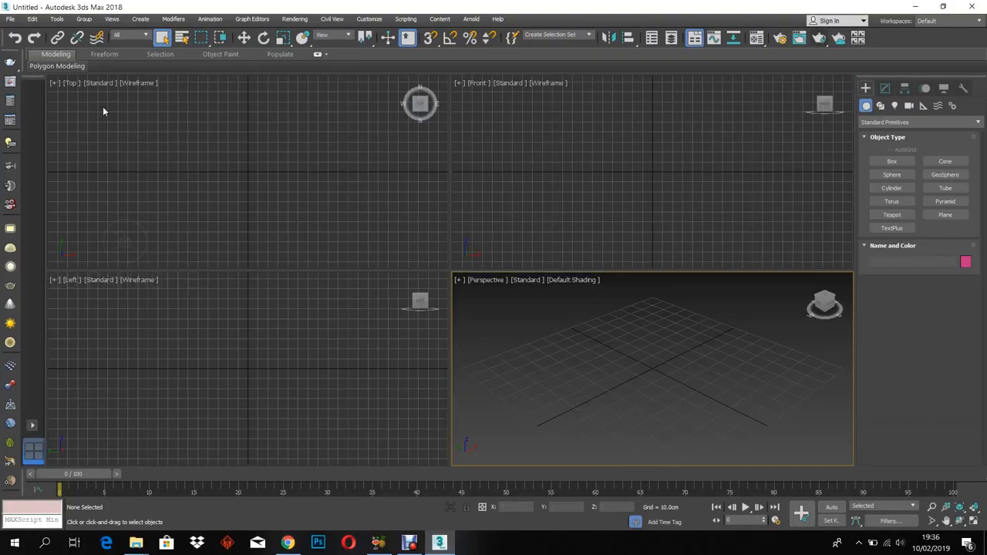
{"action": "left_click", "coordinate": [12, 19]}
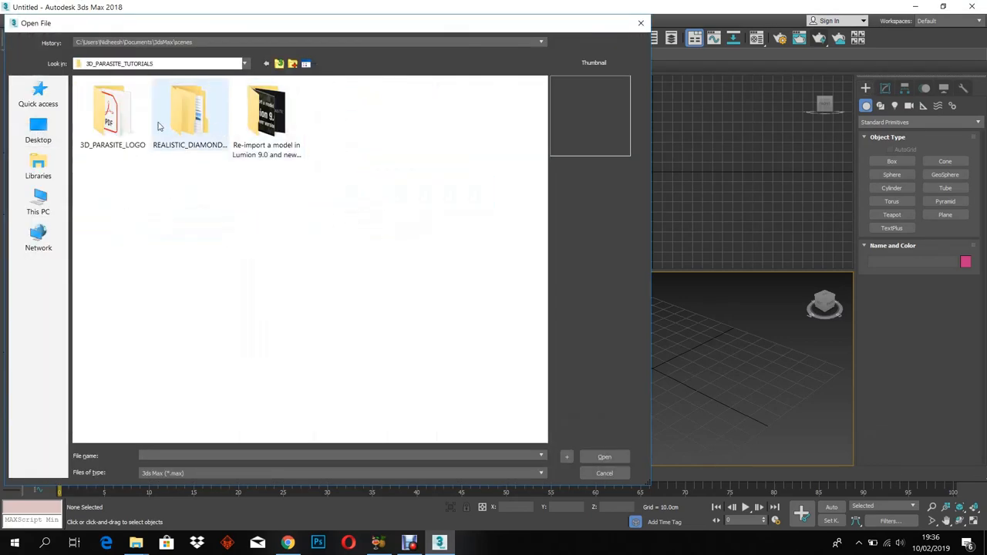
{"action": "double_click", "coordinate": [188, 108]}
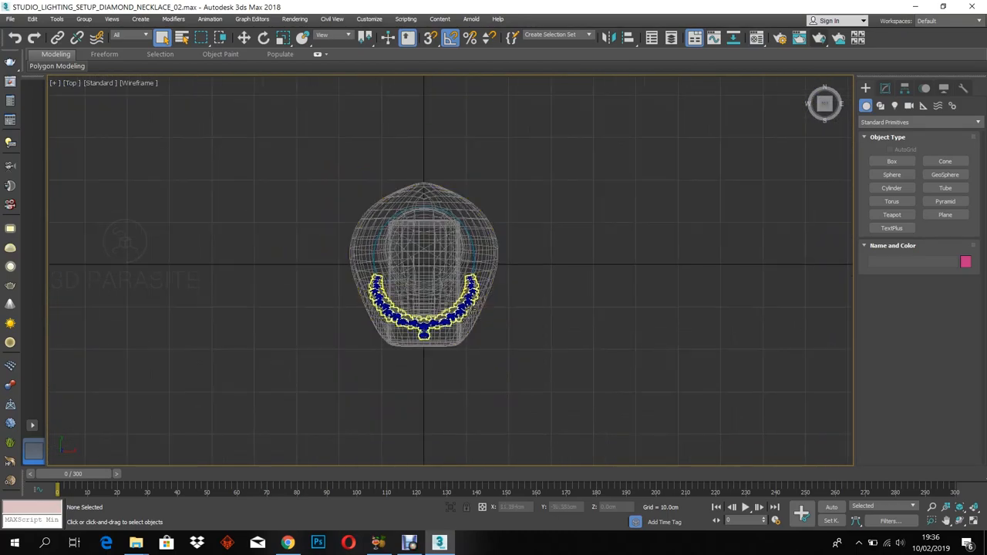
- Draw a ChamferBox around the bust, about 136 cm tall with 15 fillet segments, and convert it
{"action": "left_click", "coordinate": [919, 122]}
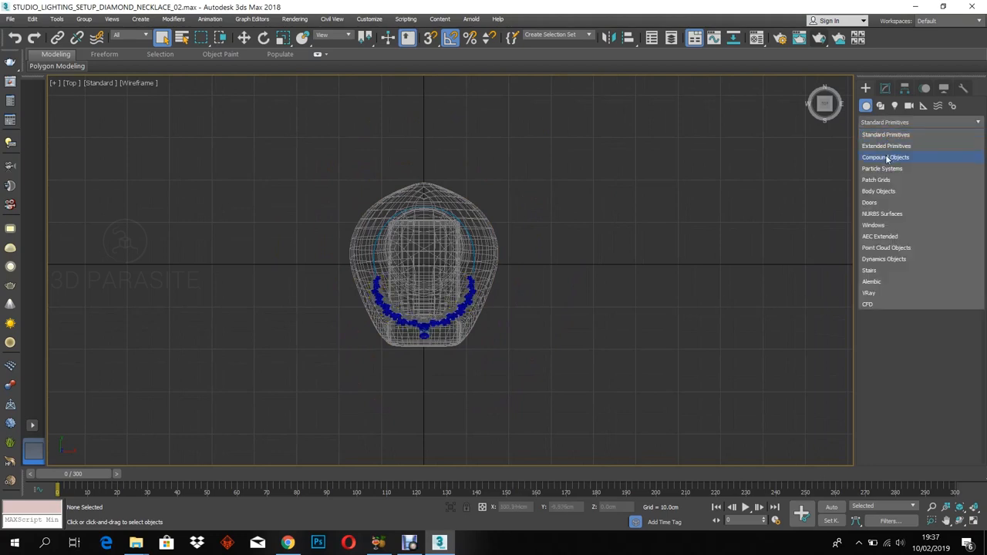
{"action": "left_click", "coordinate": [886, 146]}
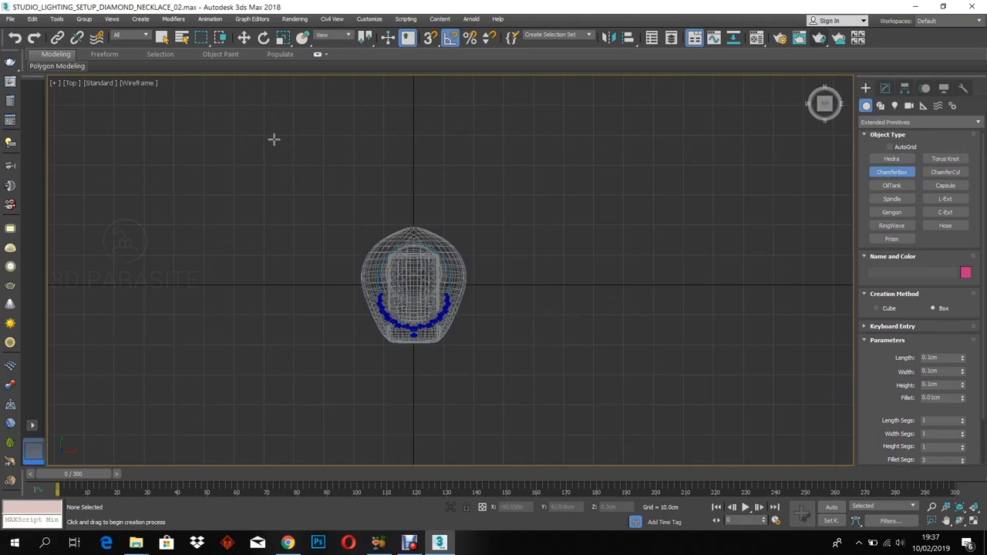
{"action": "left_click_drag", "start_coordinate": [274, 139], "coordinate": [556, 436]}
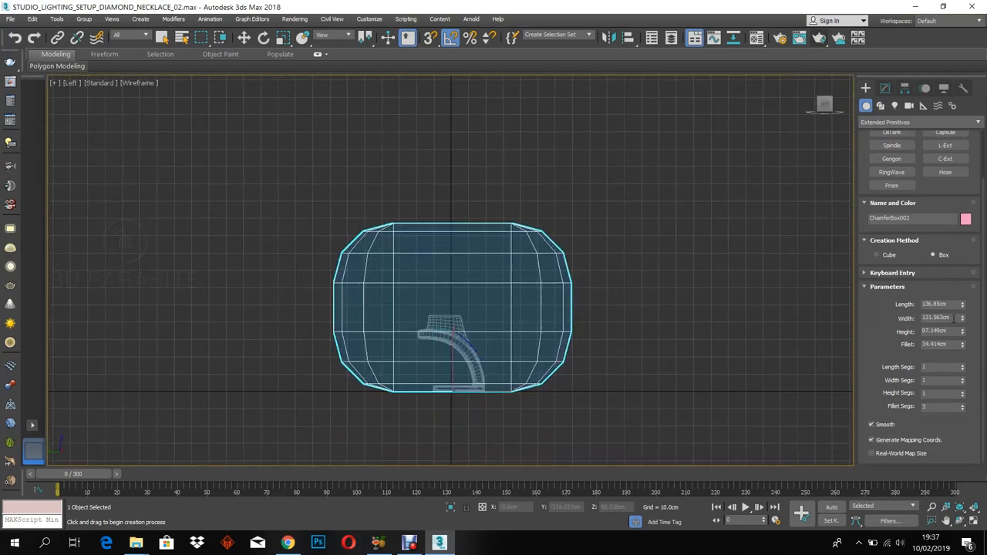
{"action": "left_click", "coordinate": [963, 329]}
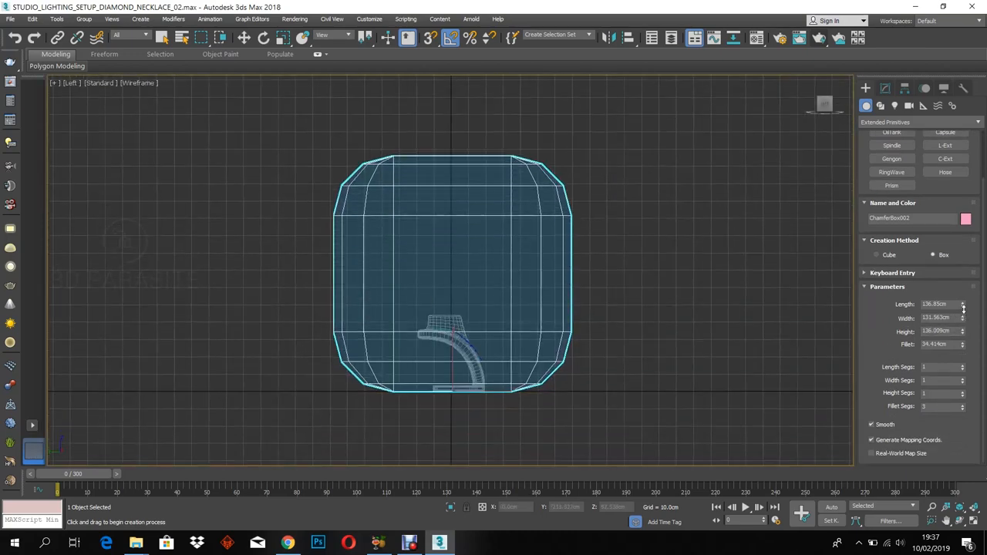
{"action": "left_click", "coordinate": [937, 408]}
{"action": "type", "text": "15"}
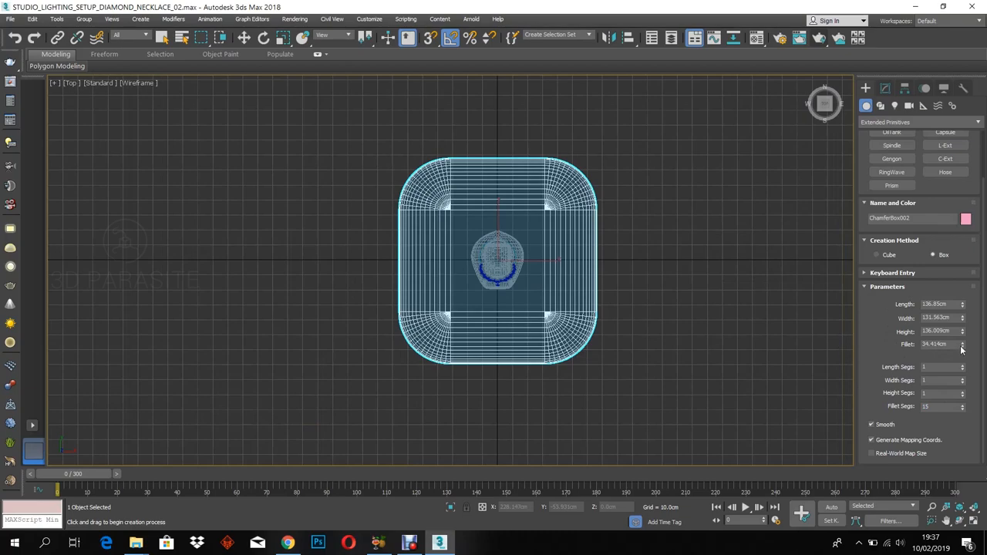
{"action": "left_click_drag", "start_coordinate": [962, 344], "coordinate": [961, 331]}
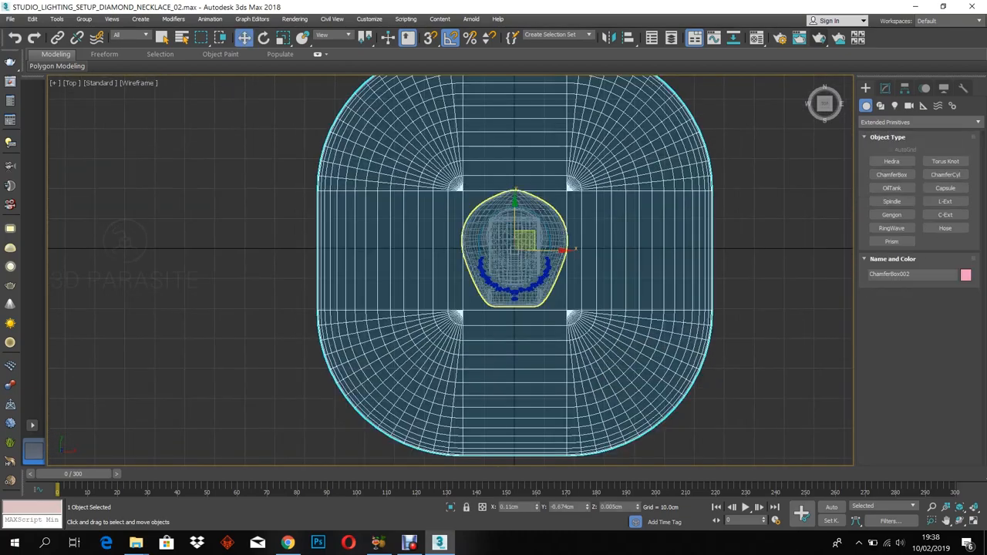
{"action": "right_click", "coordinate": [517, 247]}
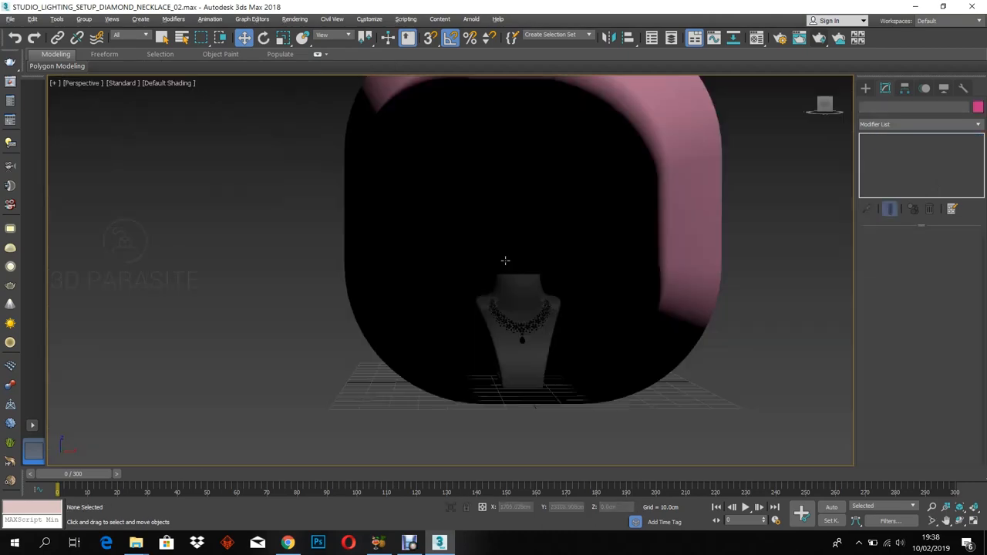
- Switch the viewport to DX Mode and give the backdrop a VRayMtl with 237 grey diffuse
{"action": "left_click", "coordinate": [120, 83]}
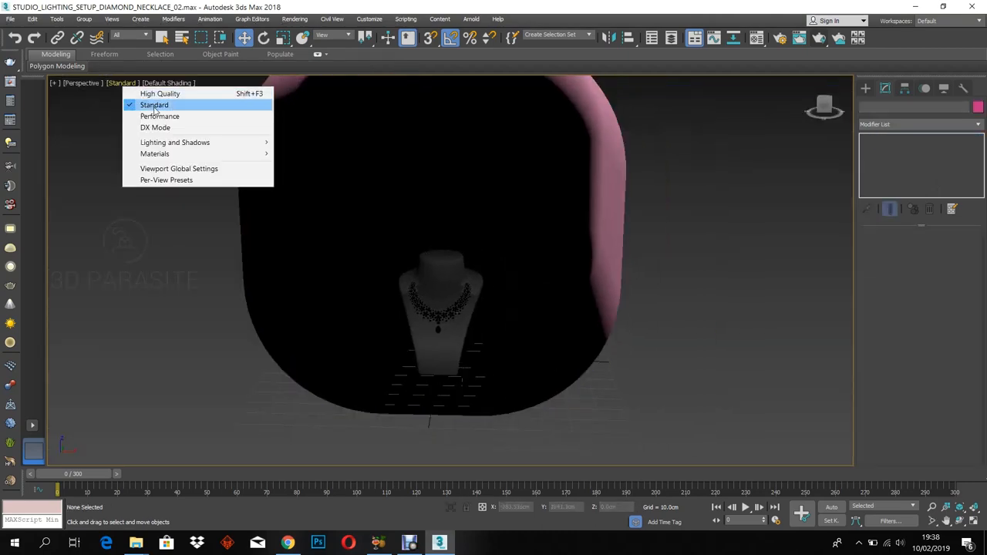
{"action": "left_click", "coordinate": [155, 127]}
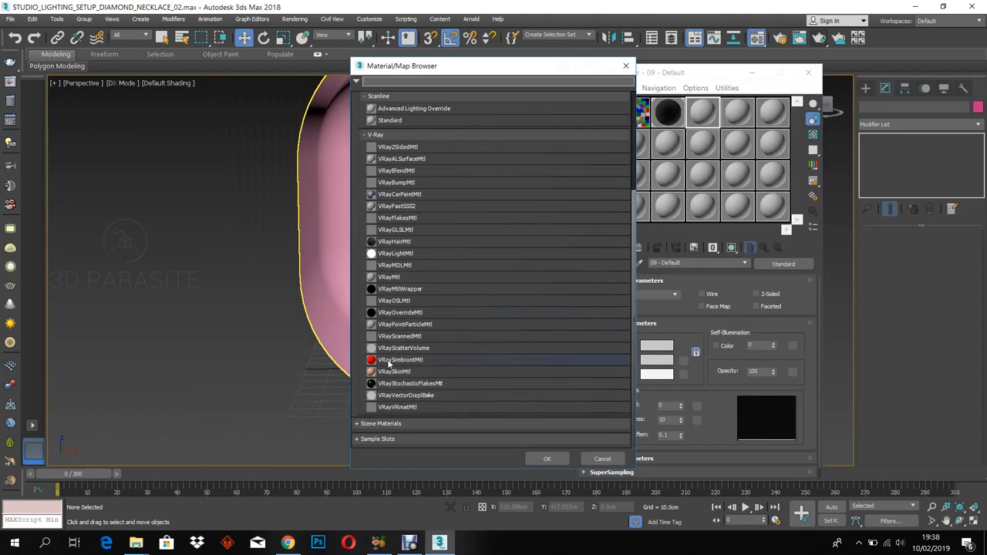
{"action": "left_click", "coordinate": [603, 458]}
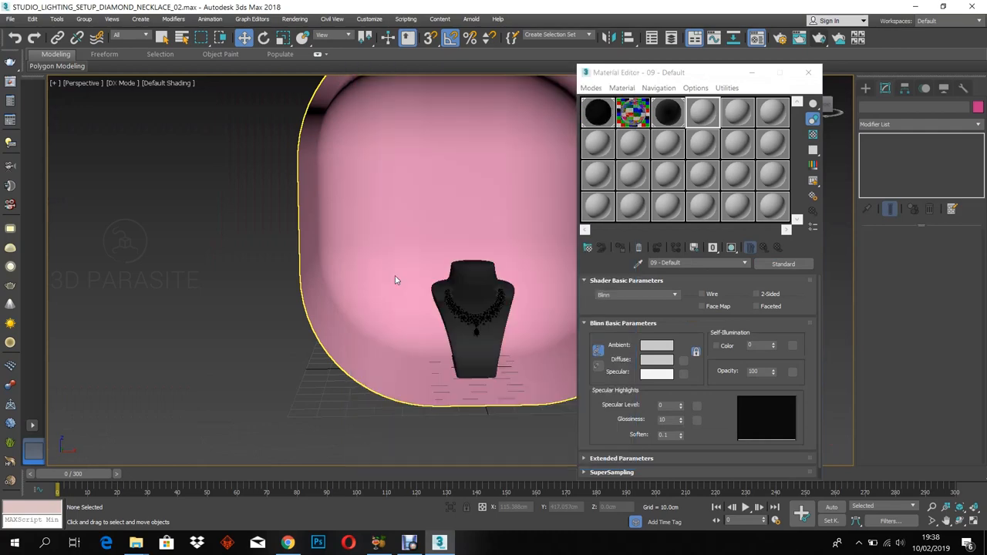
{"action": "left_click", "coordinate": [661, 294]}
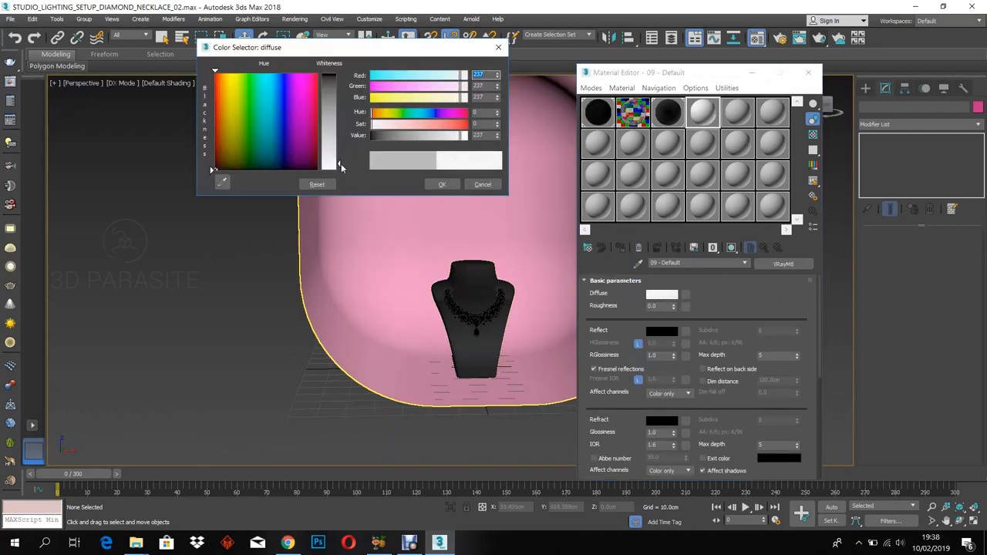
{"action": "left_click", "coordinate": [482, 184]}
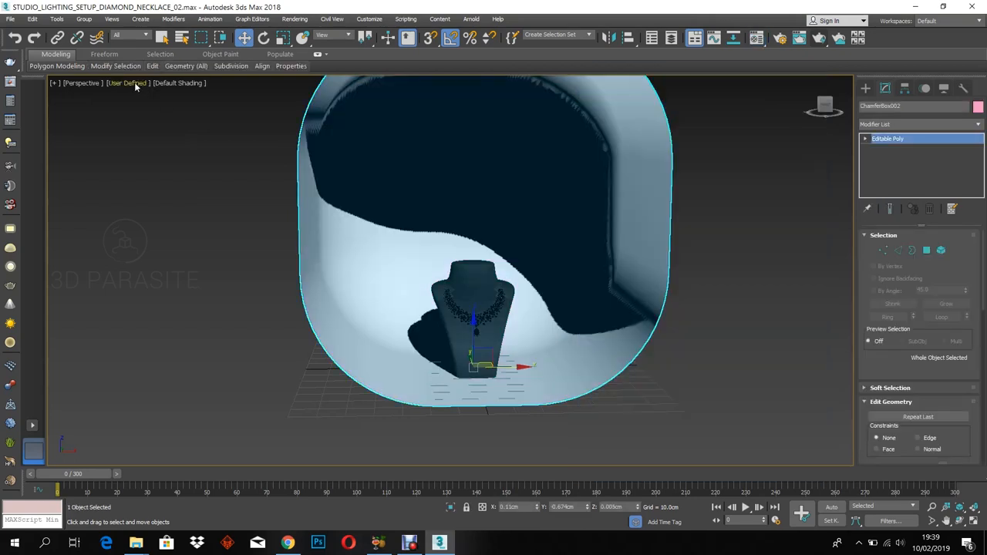
- Set the viewport to Illuminate with Scene Lights under Lighting and Shadows
{"action": "left_click", "coordinate": [128, 83]}
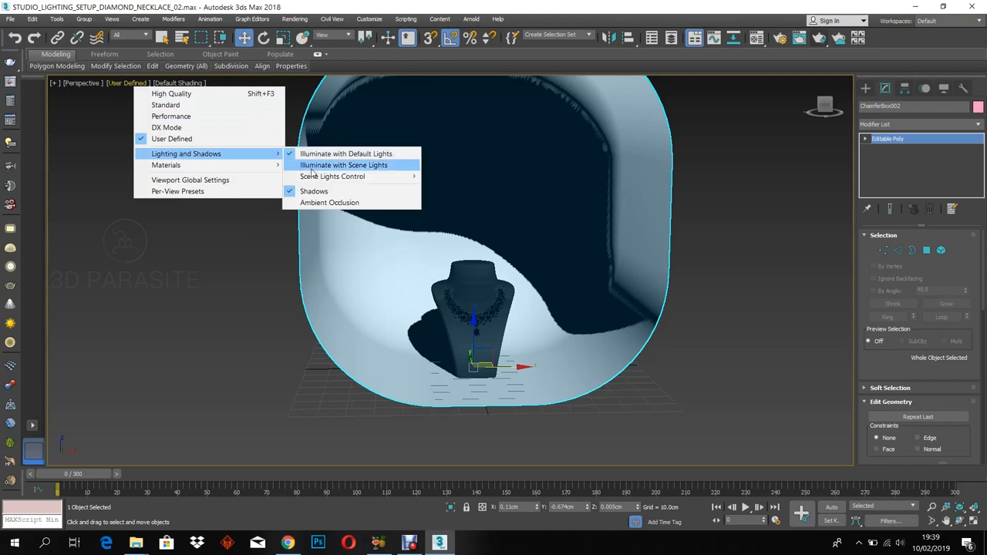
{"action": "left_click", "coordinate": [342, 165]}
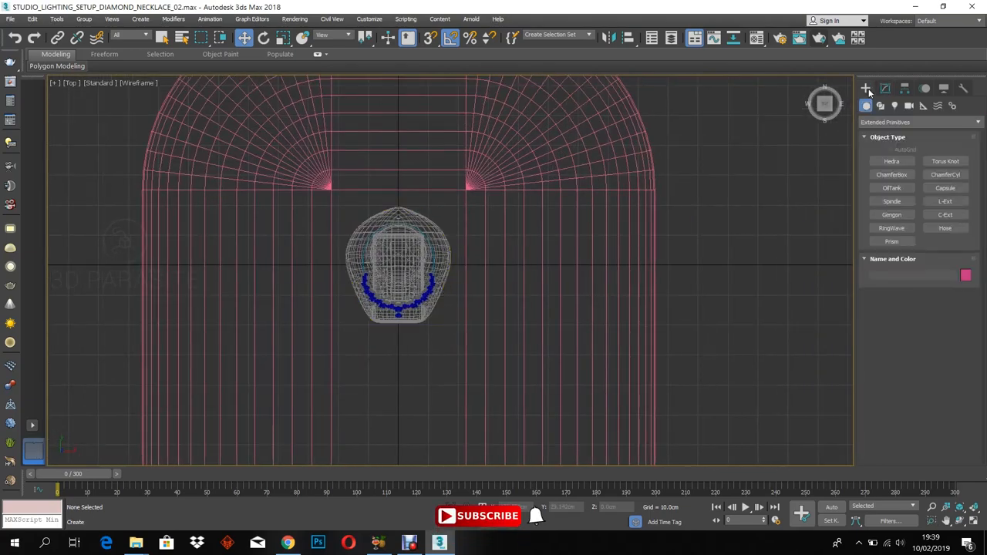
- Create a V-Ray dome light below the bust and select it for editing
{"action": "left_click", "coordinate": [886, 106]}
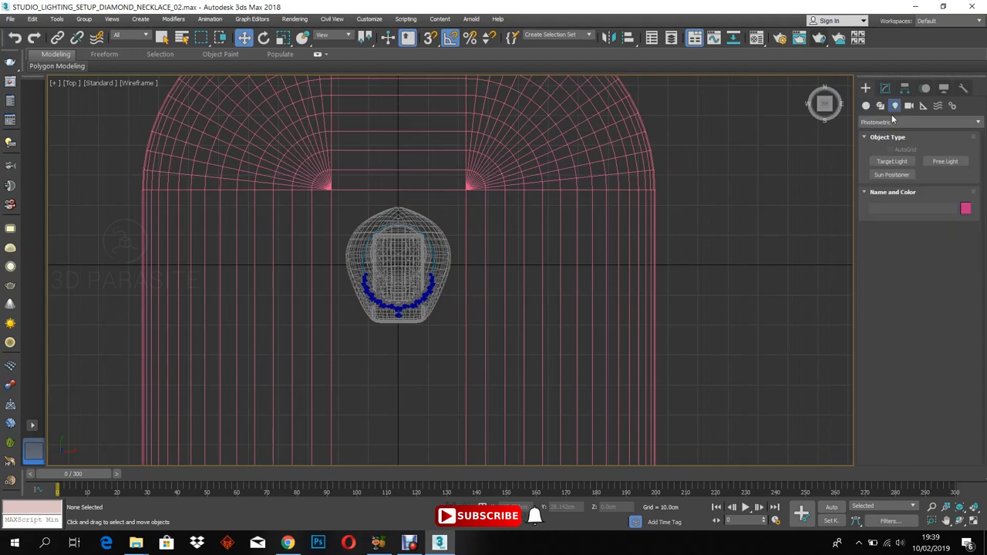
{"action": "left_click", "coordinate": [919, 122]}
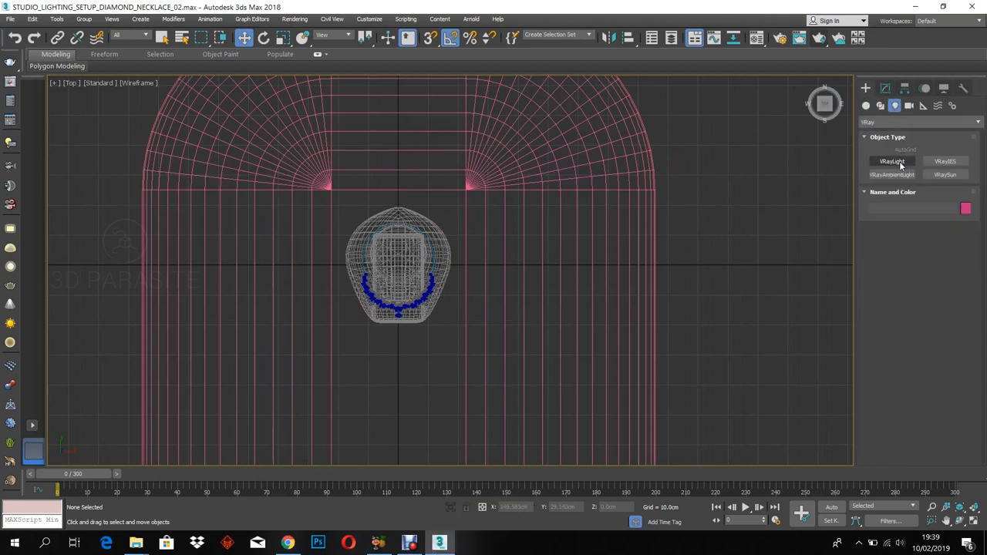
{"action": "left_click", "coordinate": [891, 161]}
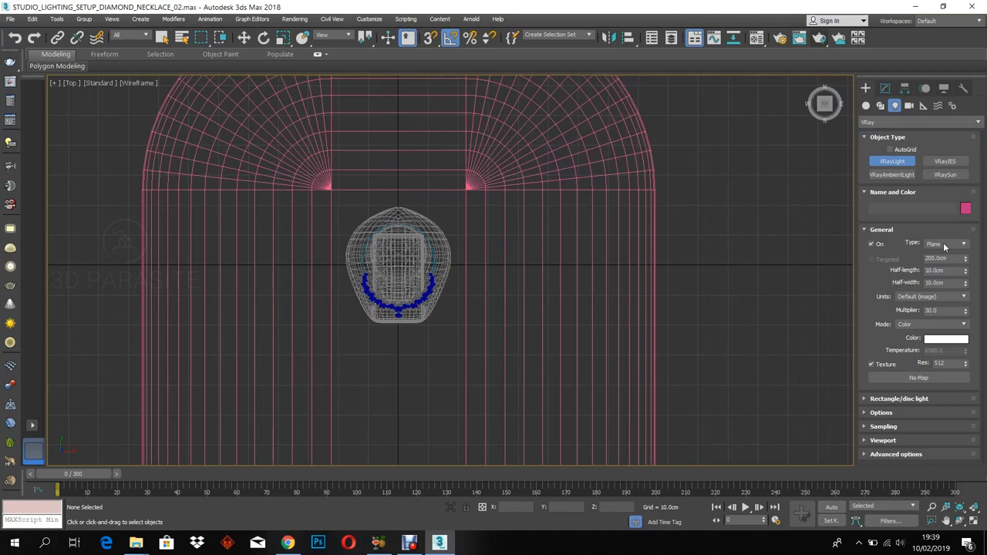
{"action": "left_click", "coordinate": [882, 229]}
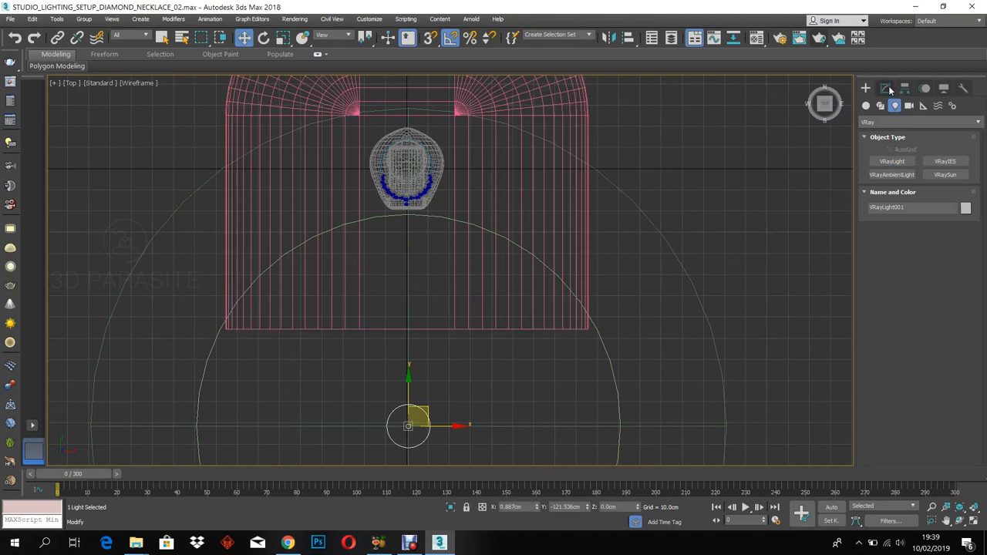
{"action": "left_click", "coordinate": [890, 88]}
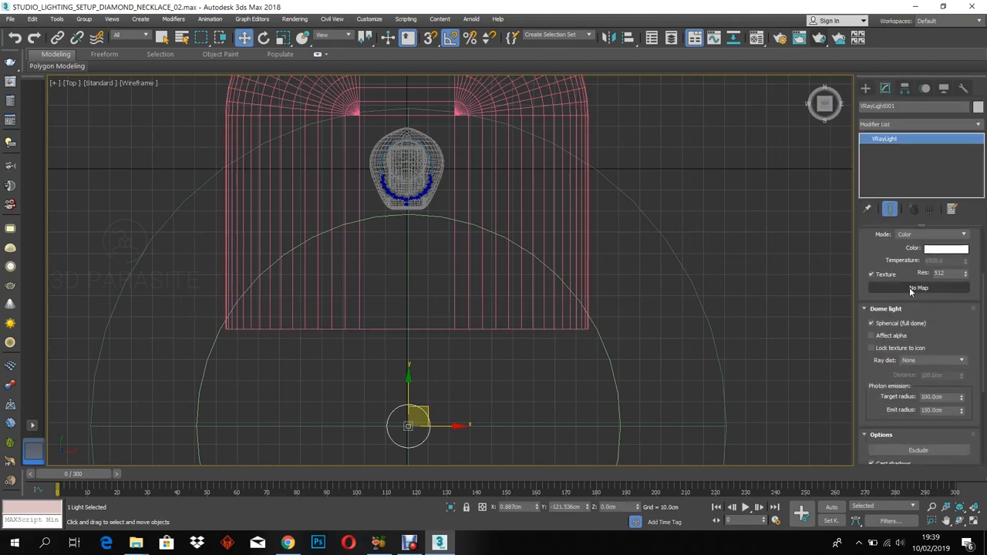
- Load the studio HDR file as the dome's VRayHDRI texture, instanced, with render multiplier 2
{"action": "left_click", "coordinate": [919, 287]}
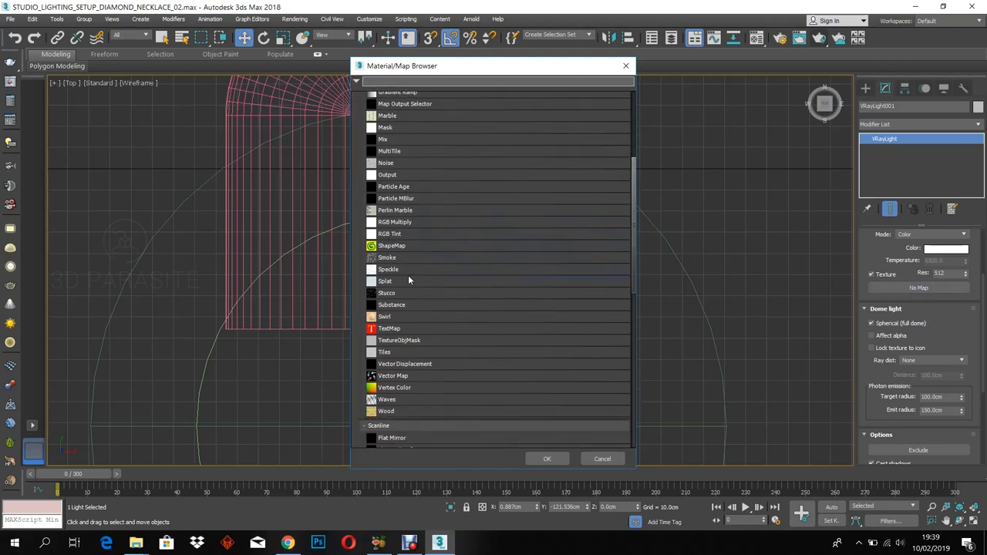
{"action": "scroll", "scroll_direction": "down", "scroll_amount": 3}
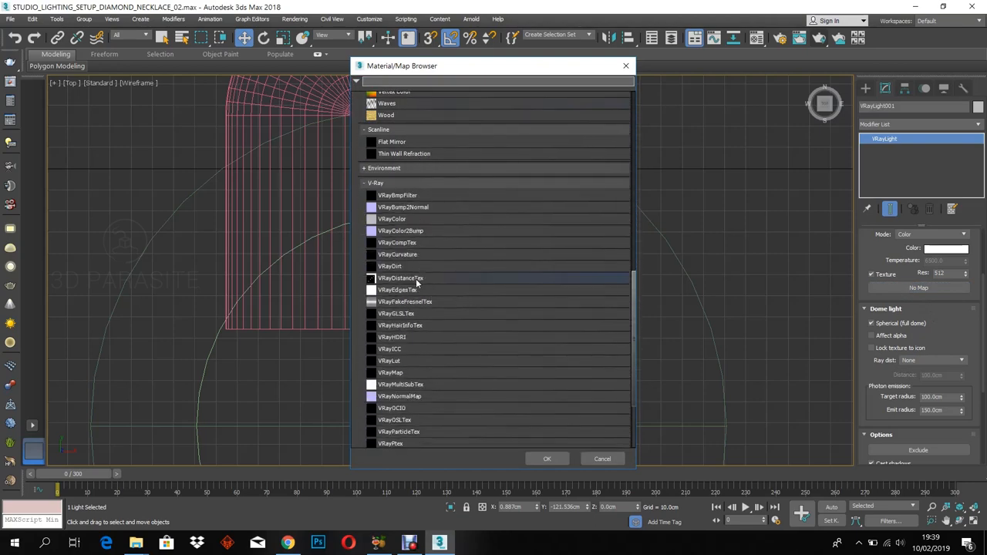
{"action": "scroll", "scroll_direction": "down", "scroll_amount": 3}
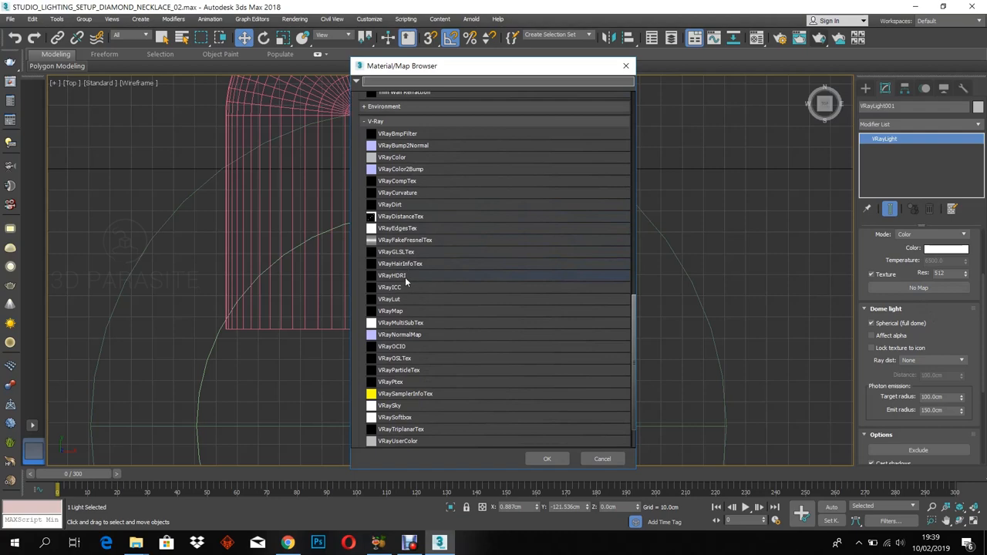
{"action": "double_click", "coordinate": [390, 276]}
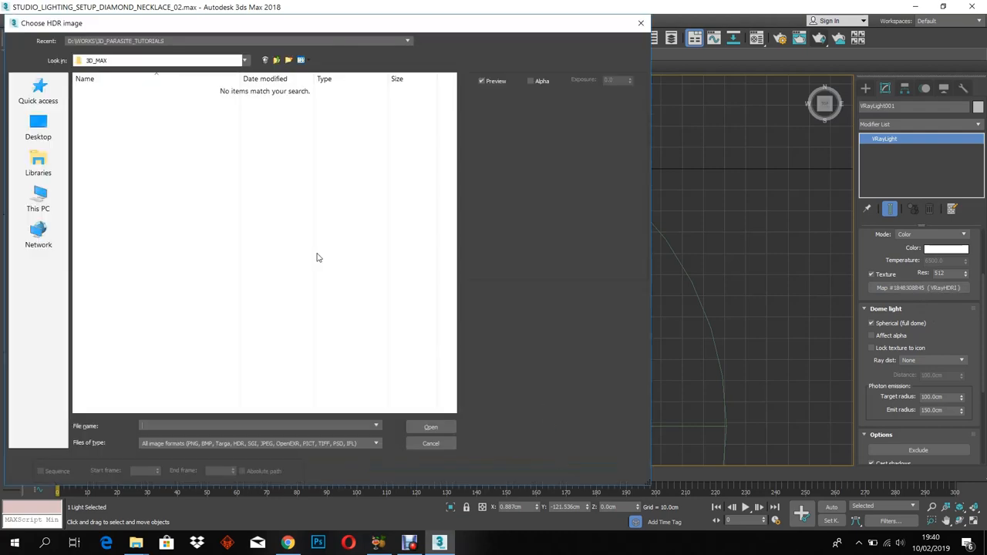
{"action": "left_click", "coordinate": [37, 126]}
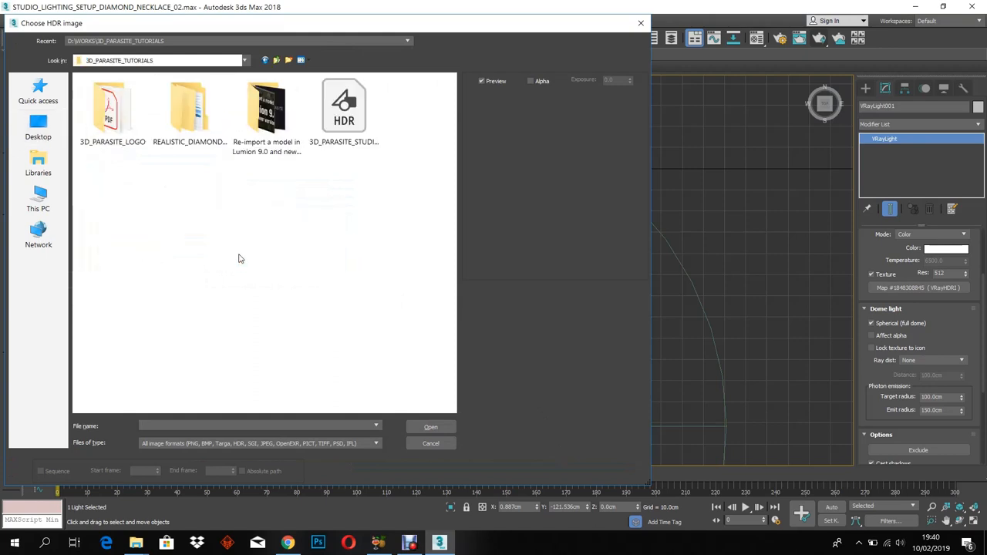
{"action": "left_click", "coordinate": [344, 104]}
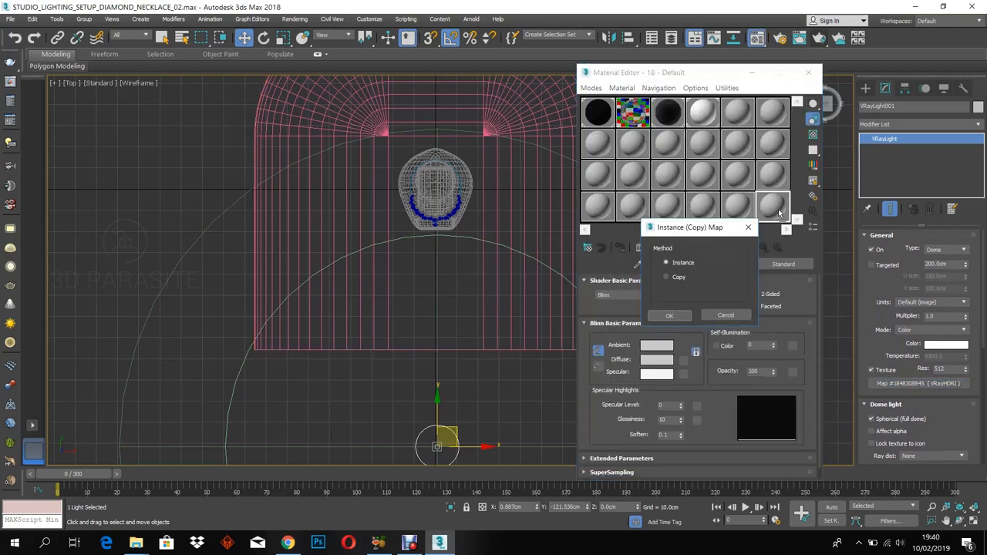
{"action": "left_click", "coordinate": [669, 315]}
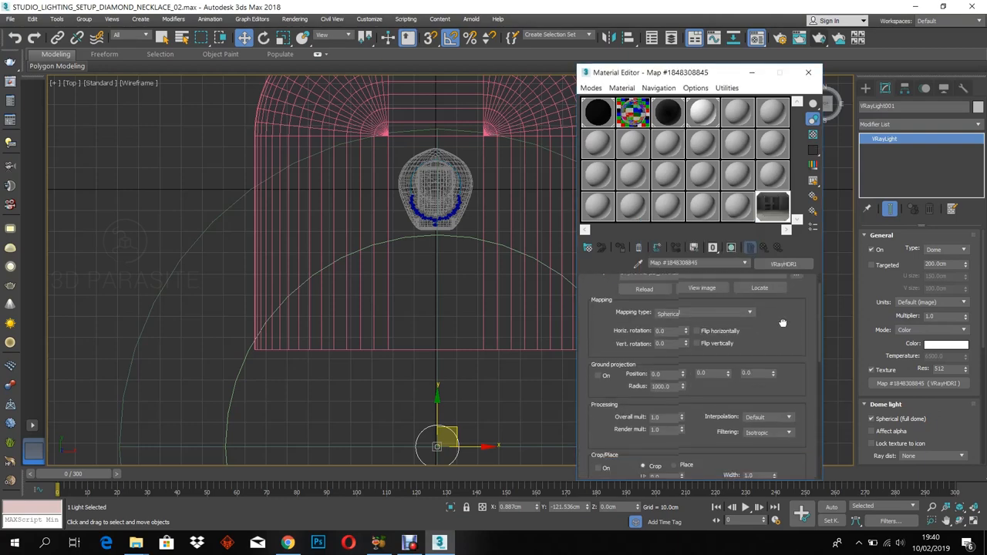
{"action": "scroll", "scroll_direction": "down", "scroll_amount": 3}
{"action": "type", "text": "2"}
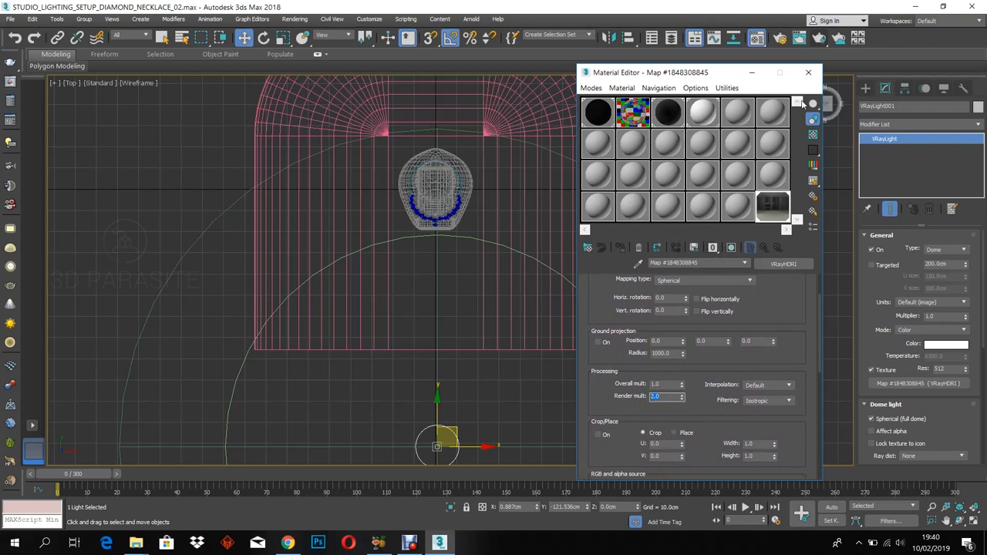
{"action": "left_click", "coordinate": [807, 72]}
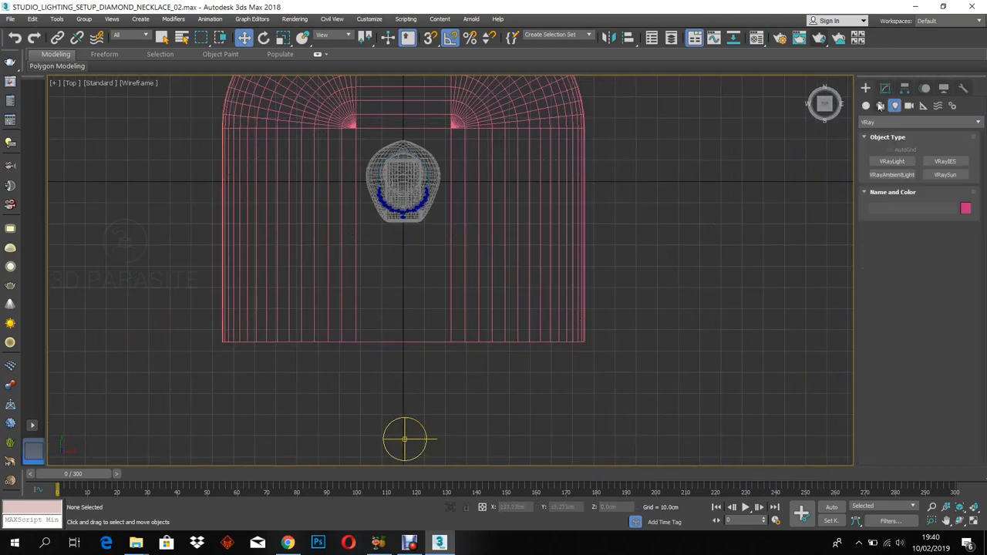
- Create a V-Ray Plane light front-left of the bust, rotated about -35° toward it
{"action": "left_click", "coordinate": [892, 162]}
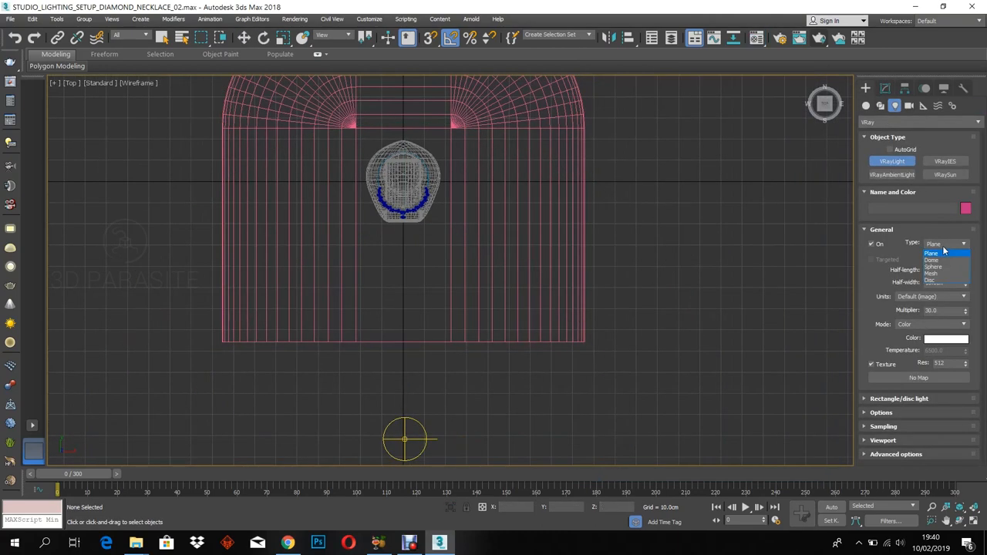
{"action": "left_click", "coordinate": [933, 253]}
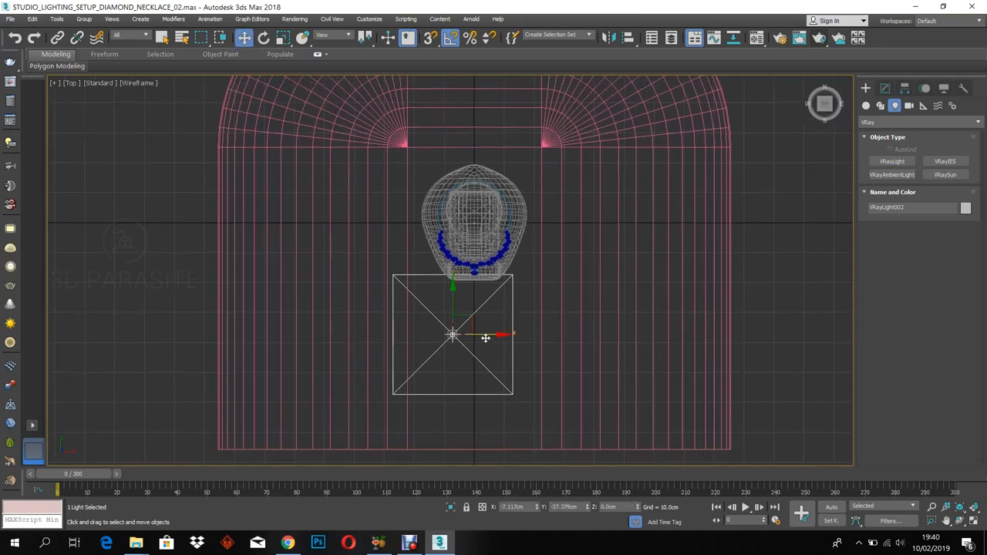
{"action": "left_click_drag", "start_coordinate": [453, 335], "coordinate": [414, 330]}
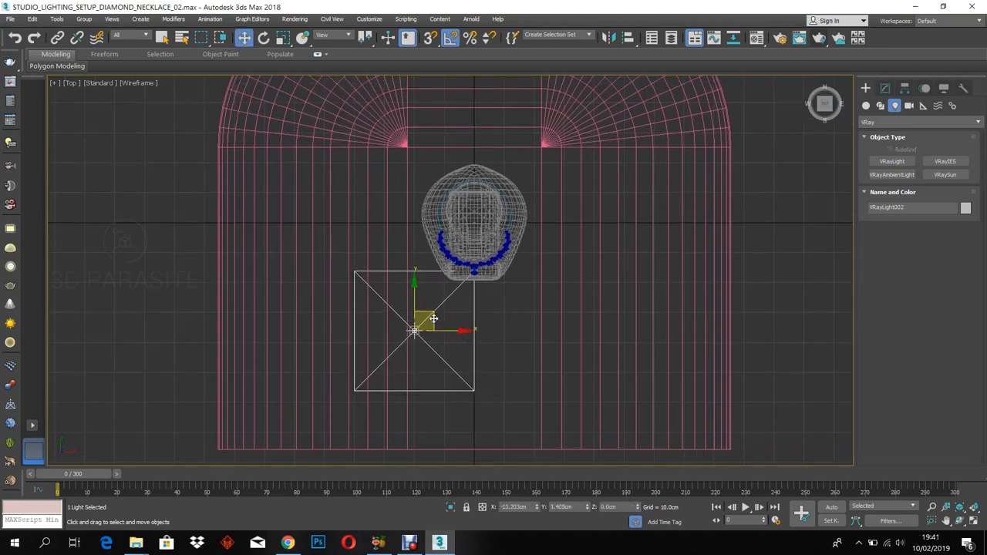
{"action": "left_click_drag", "start_coordinate": [424, 323], "coordinate": [385, 317]}
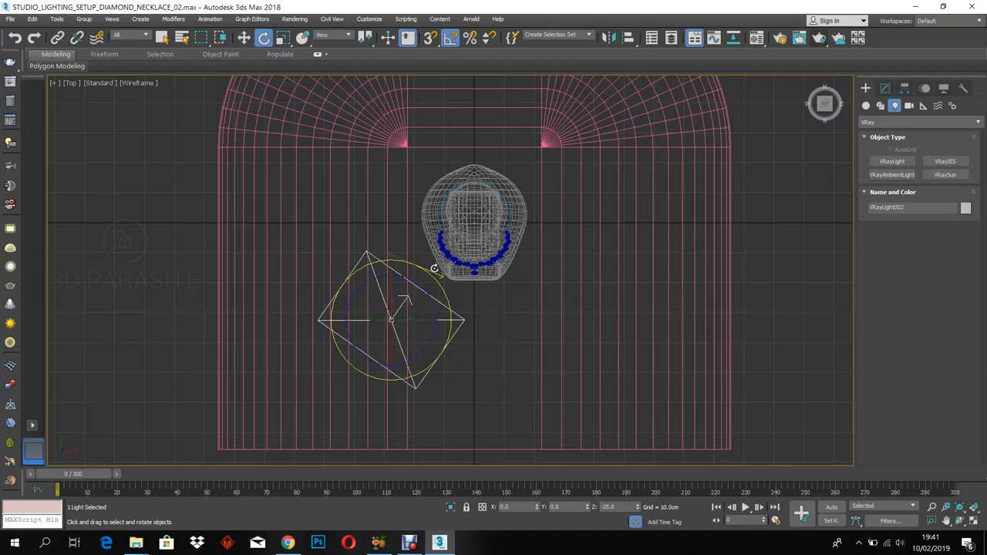
{"action": "left_click_drag", "start_coordinate": [405, 301], "coordinate": [417, 300]}
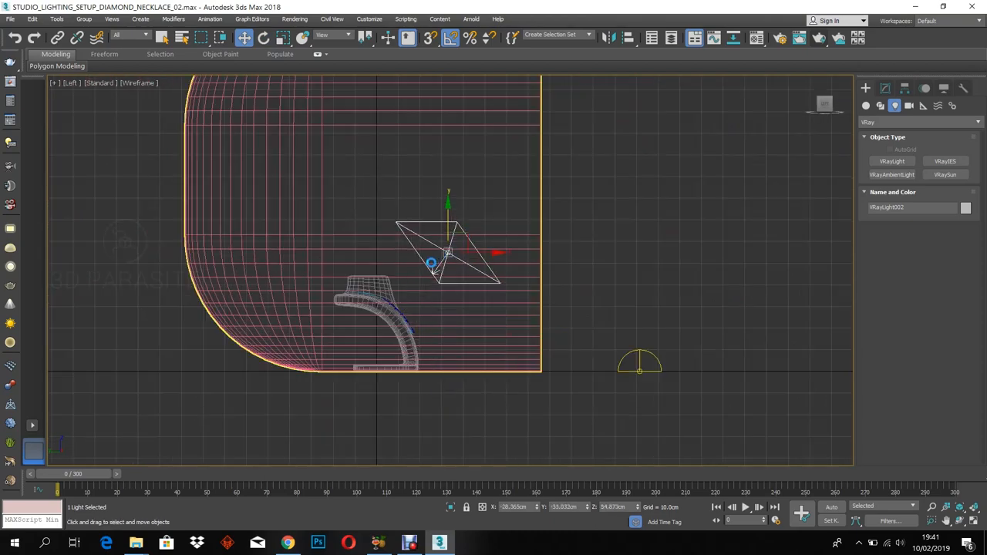
{"action": "key", "text": "T"}
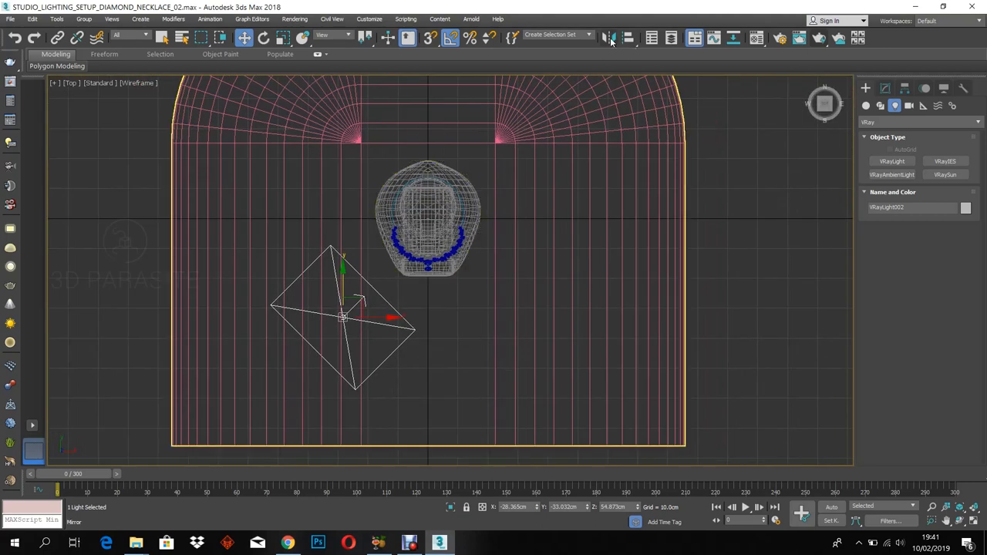
- Mirror the plane light as an X instance, then mirror both lights to the back
{"action": "left_click", "coordinate": [607, 38]}
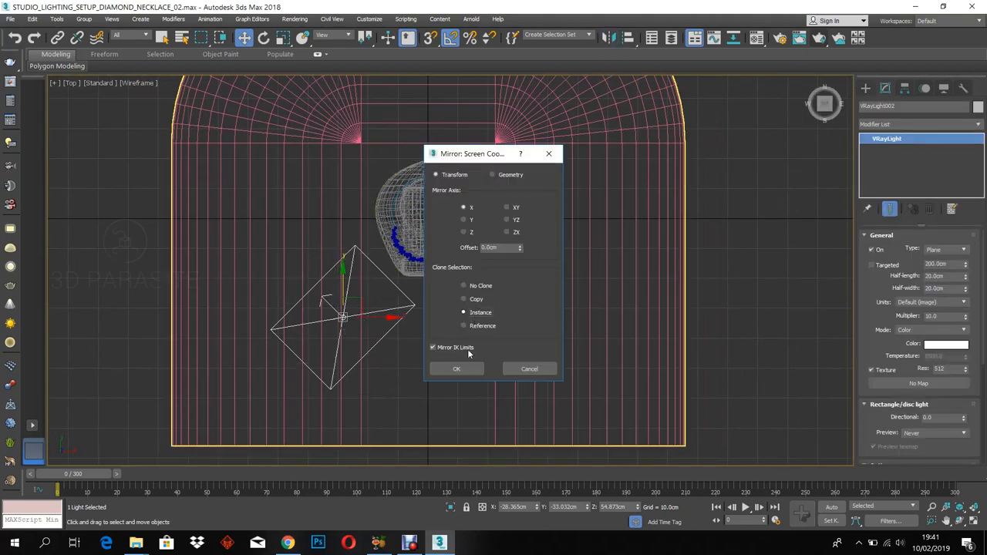
{"action": "left_click", "coordinate": [456, 368]}
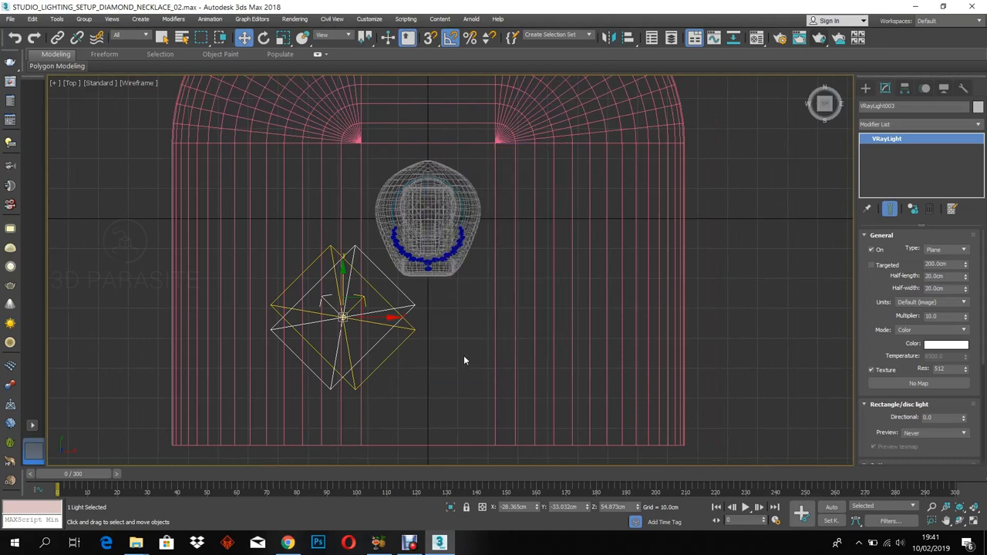
{"action": "left_click_drag", "start_coordinate": [343, 316], "coordinate": [509, 316]}
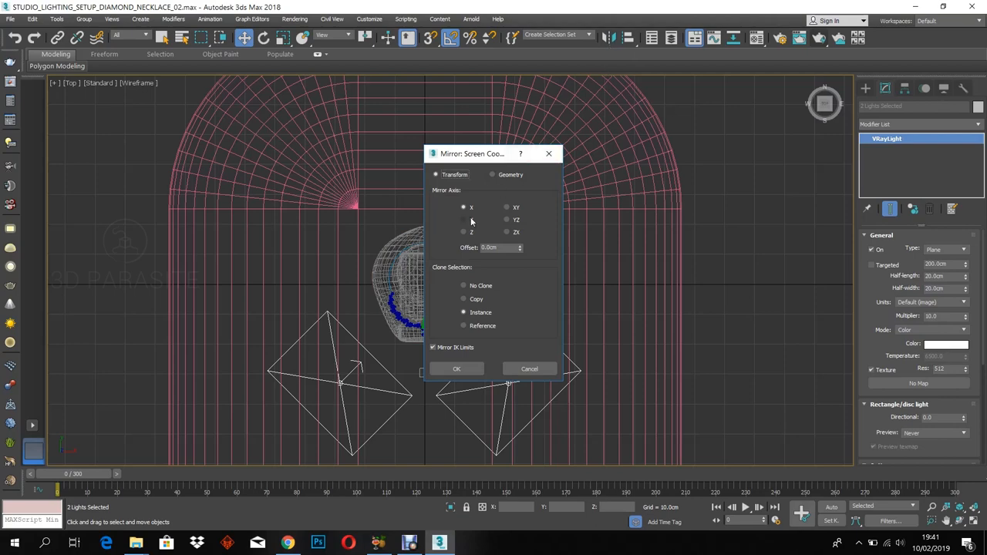
{"action": "left_click", "coordinate": [456, 368]}
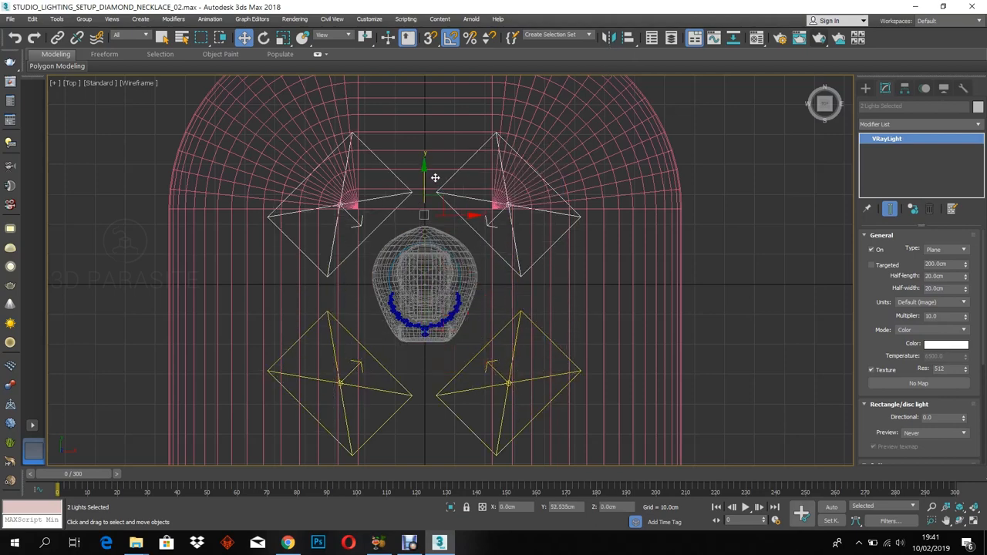
{"action": "key", "text": "Alt+W"}
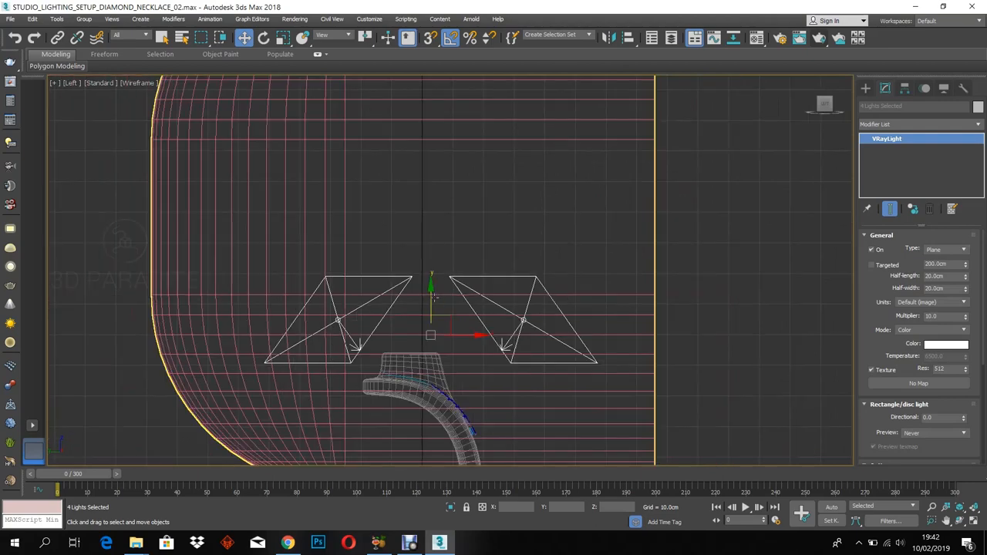
{"action": "key", "text": "Alt+W"}
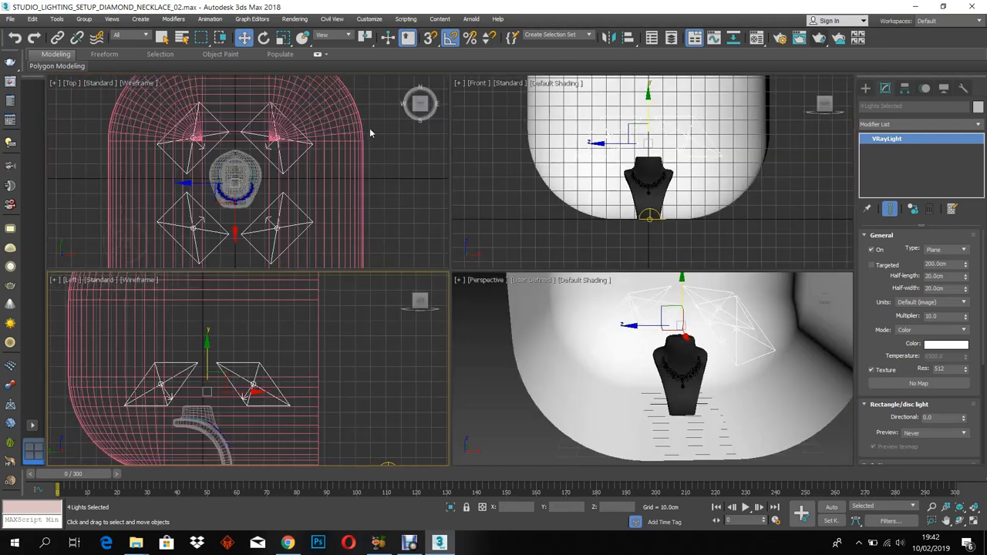
- Create a VRayPhysicalCamera aimed at the necklace with F-number 4.0 and review exposure settings
{"action": "key", "text": "Alt+W"}
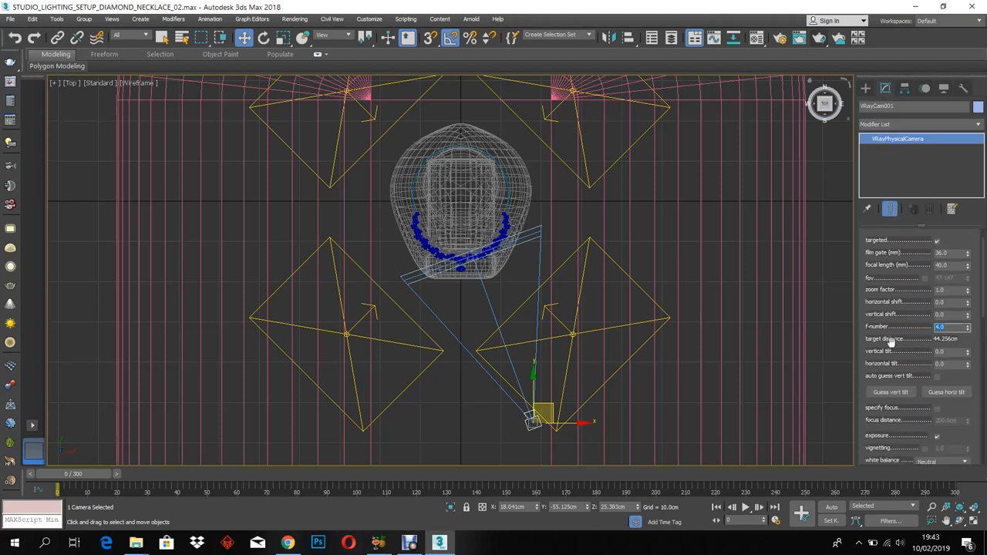
{"action": "scroll", "scroll_direction": "down", "scroll_amount": 3}
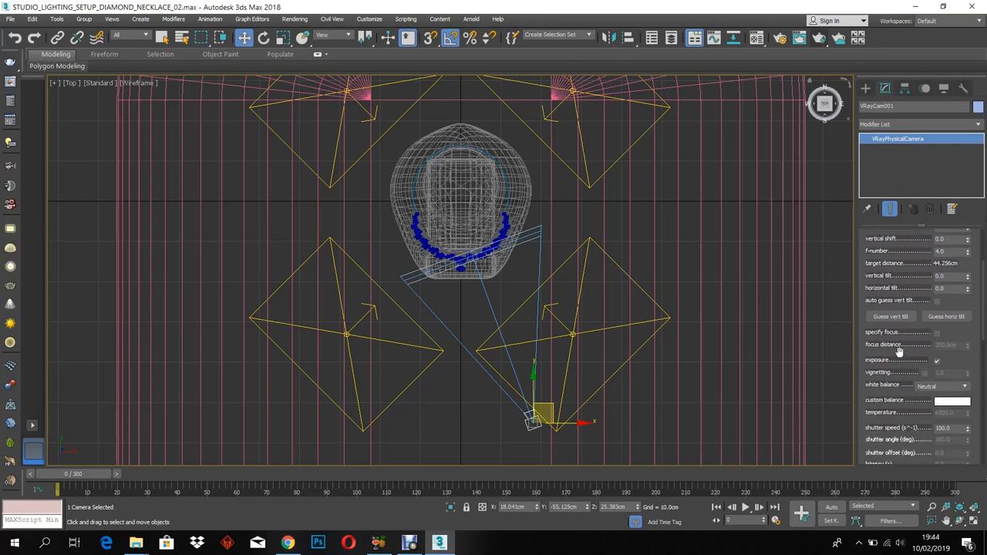
{"action": "scroll", "scroll_direction": "down", "scroll_amount": 3}
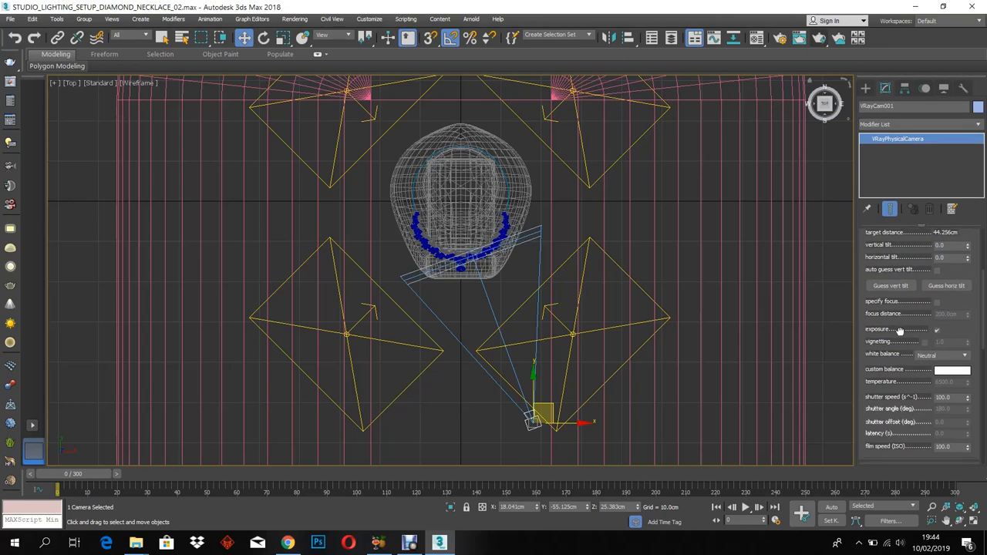
{"action": "scroll", "scroll_direction": "down", "scroll_amount": 3}
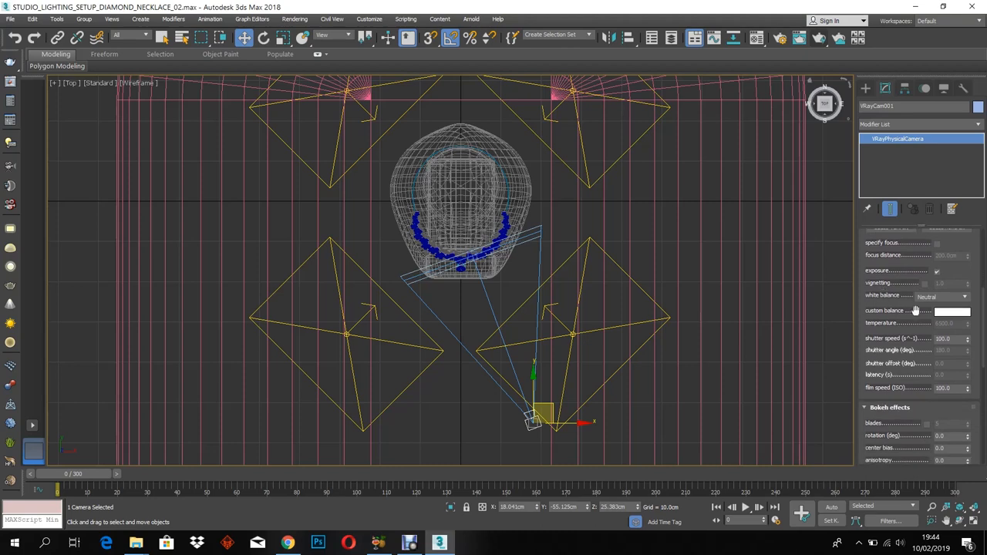
{"action": "scroll", "scroll_direction": "down", "scroll_amount": 3}
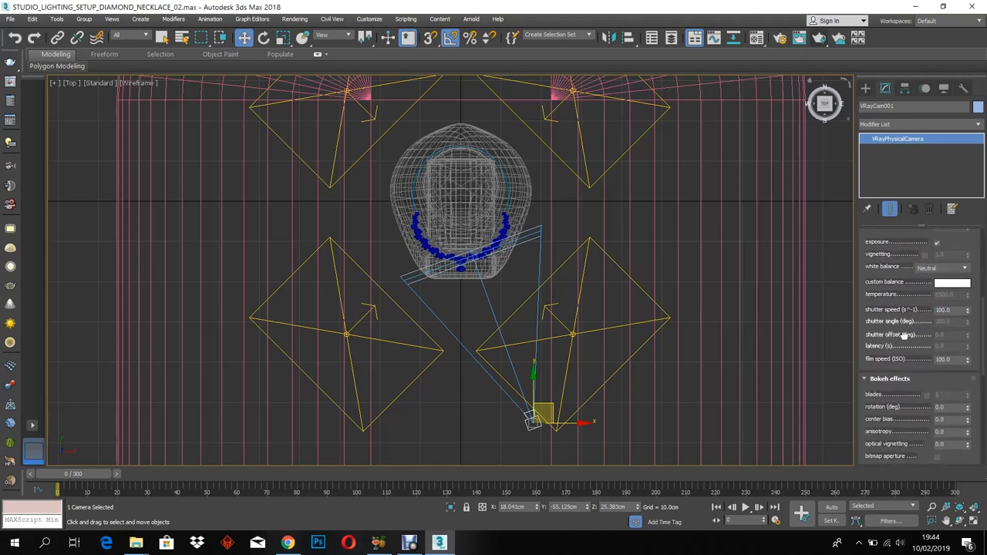
{"action": "scroll", "scroll_direction": "down", "scroll_amount": 3}
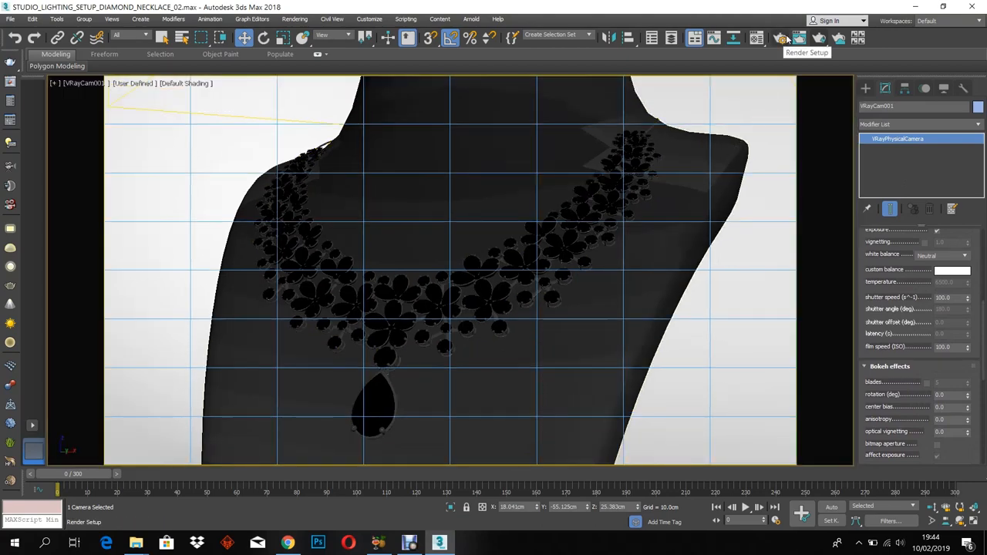
- Open Render Setup and confirm Single frame with HDTV 1920x1080 output on the Common tab
{"action": "left_click", "coordinate": [792, 42]}
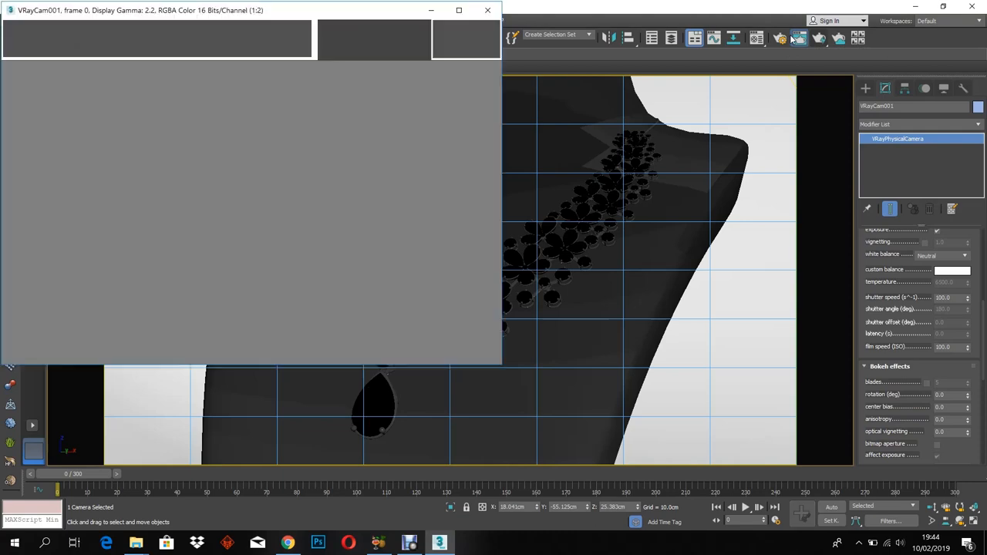
{"action": "left_click", "coordinate": [798, 37]}
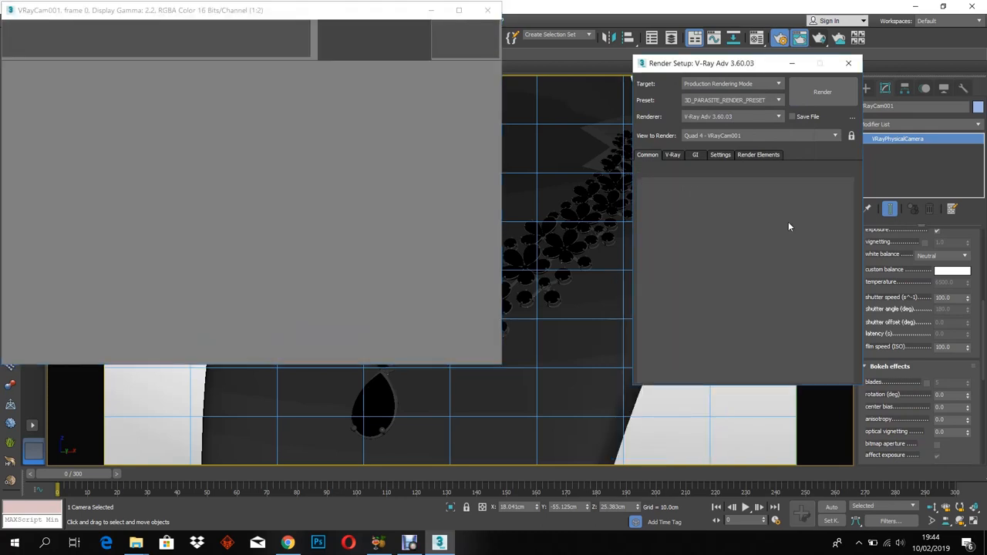
{"action": "left_click", "coordinate": [648, 155]}
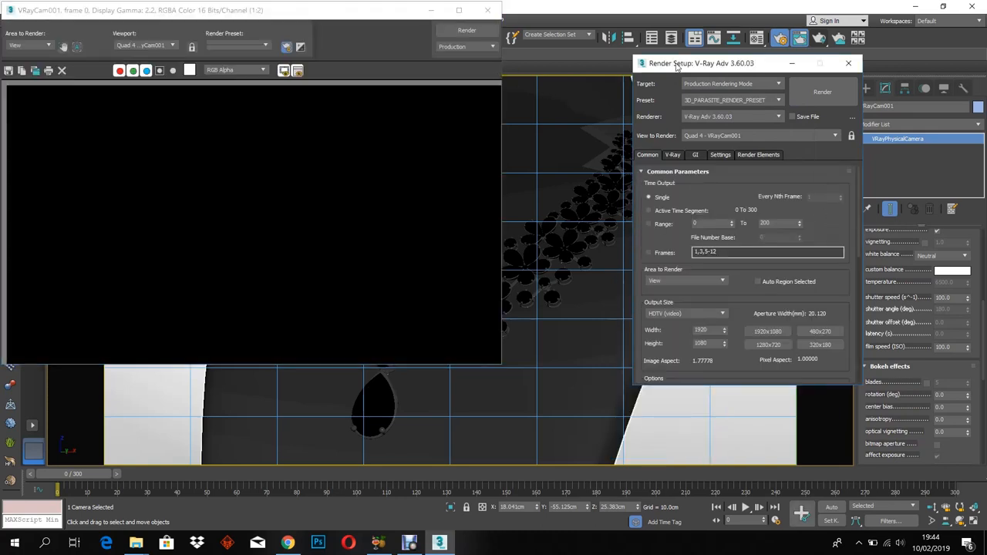
{"action": "left_click", "coordinate": [821, 91]}
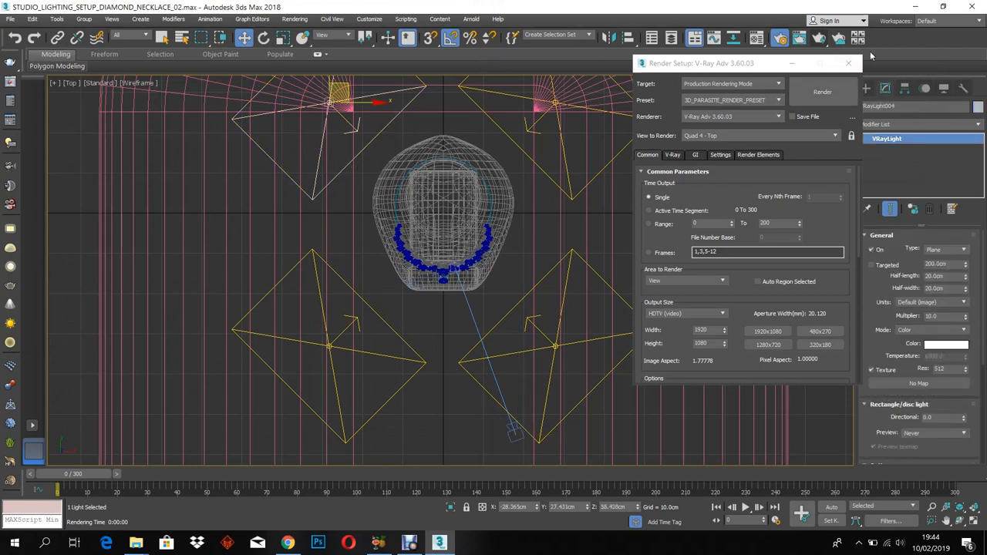
- Close Render Setup and render the VRayCam001 view in the V-Ray frame buffer
{"action": "left_click", "coordinate": [848, 63]}
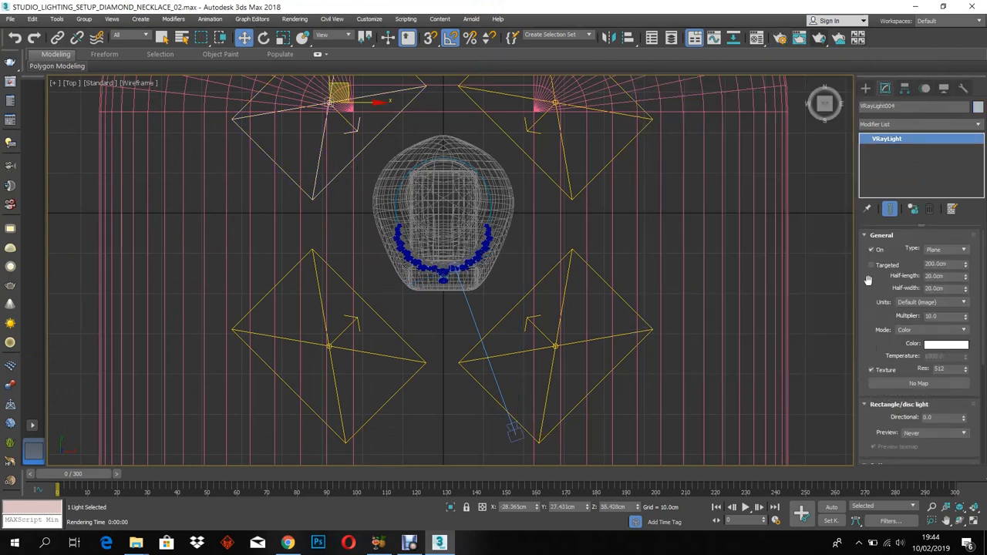
{"action": "scroll", "scroll_direction": "down", "scroll_amount": 3}
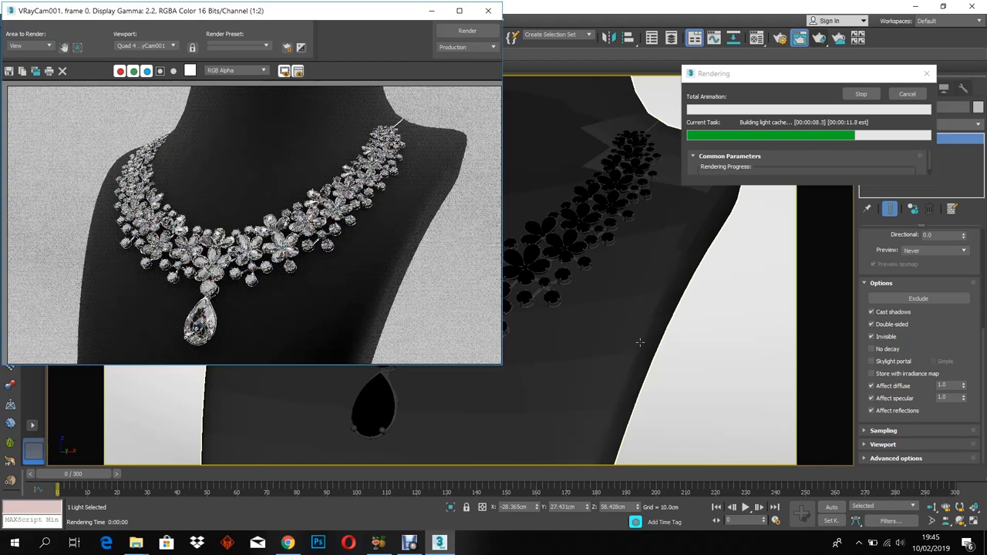
{"action": "mouse_move", "coordinate": [508, 98]}
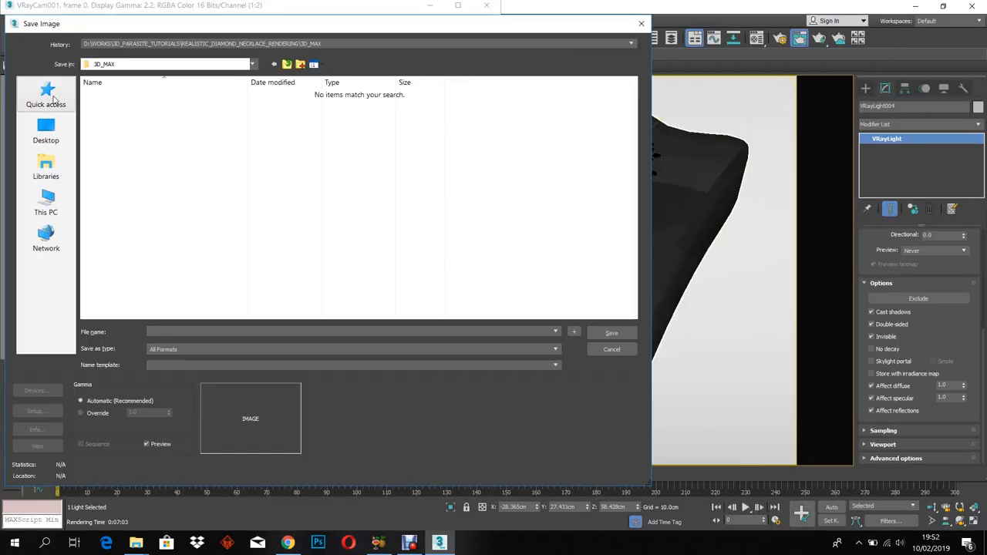
- Save the V-Ray render as image 1 in the project's RENDER folder
{"action": "left_click", "coordinate": [46, 131]}
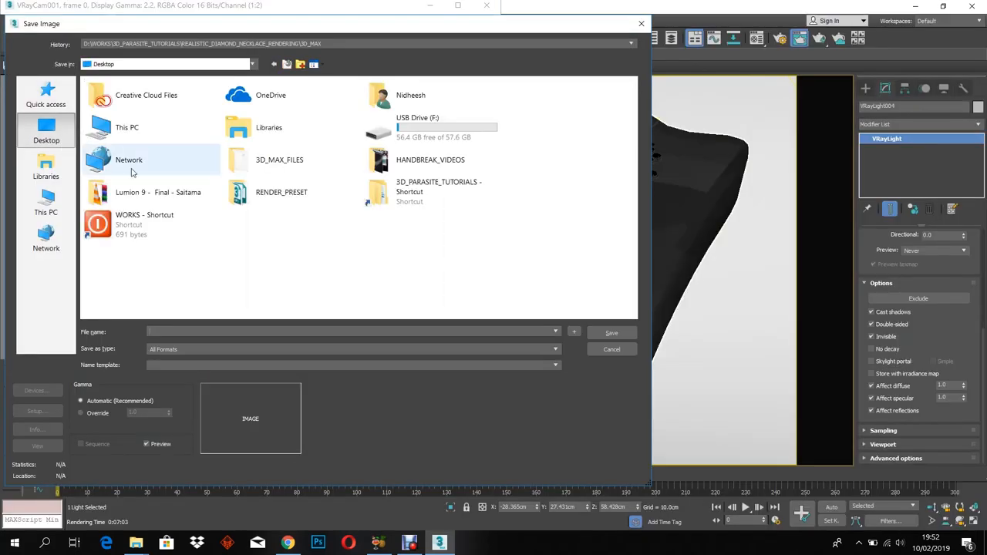
{"action": "left_click", "coordinate": [431, 191]}
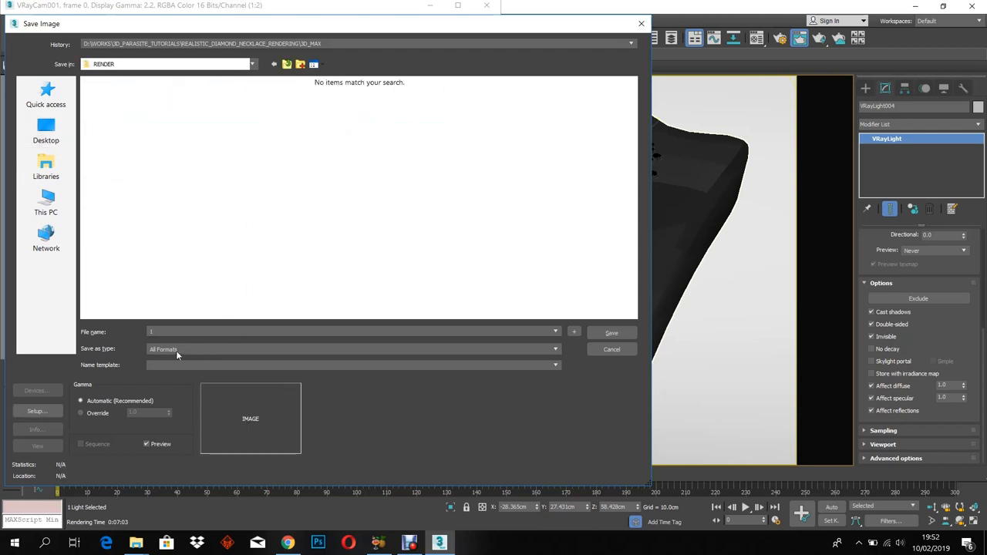
{"action": "left_click", "coordinate": [351, 349]}
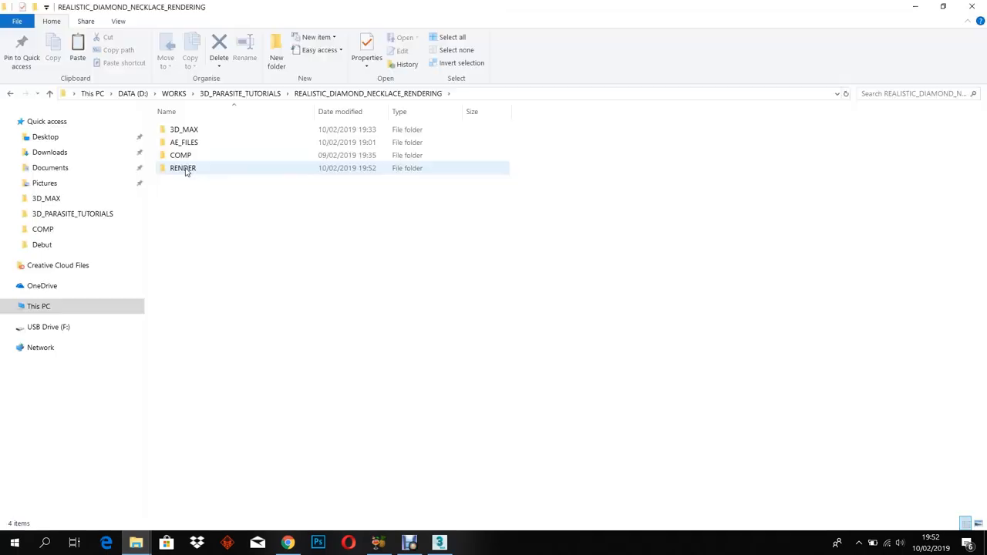
- Open the RENDER folder showing the saved render, then bring Photoshop forward
{"action": "double_click", "coordinate": [183, 168]}
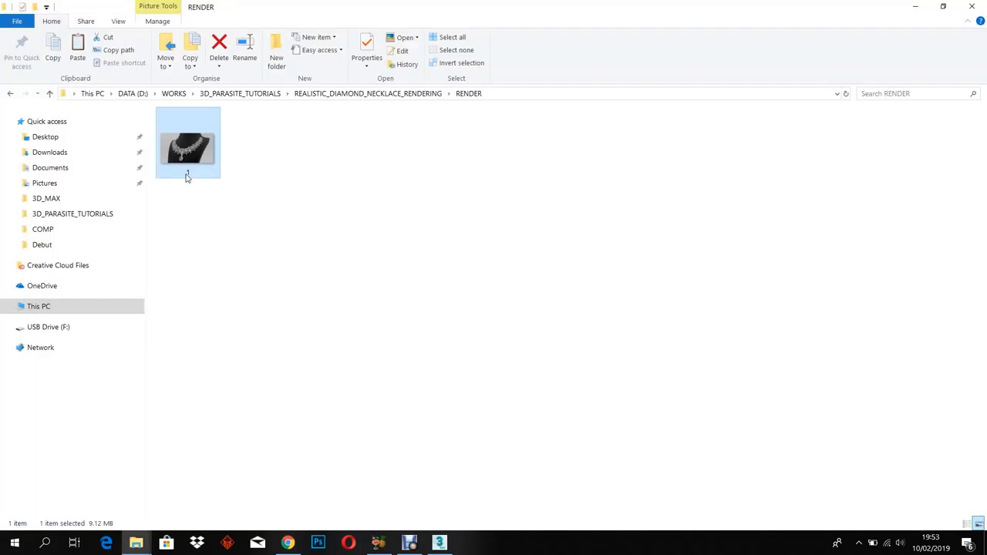
{"action": "mouse_move", "coordinate": [193, 154]}
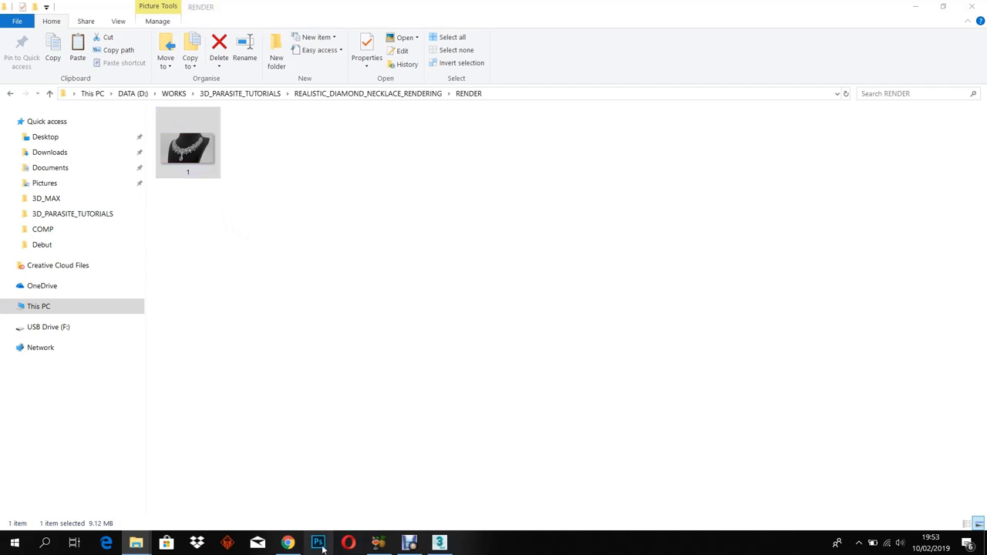
{"action": "left_click", "coordinate": [323, 542]}
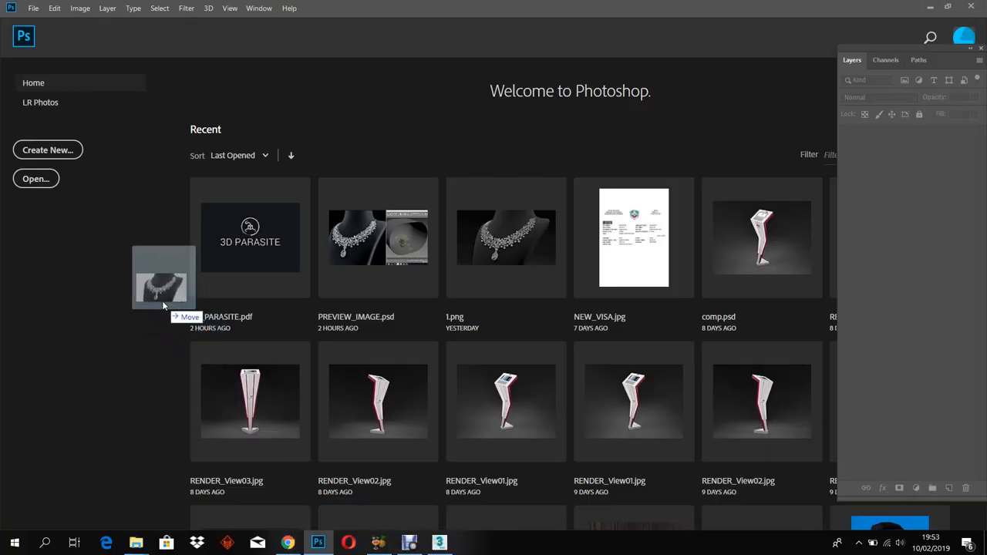
- Open 1.png and apply Camera Raw with temperature -9 and clarity +25
{"action": "double_click", "coordinate": [506, 237]}
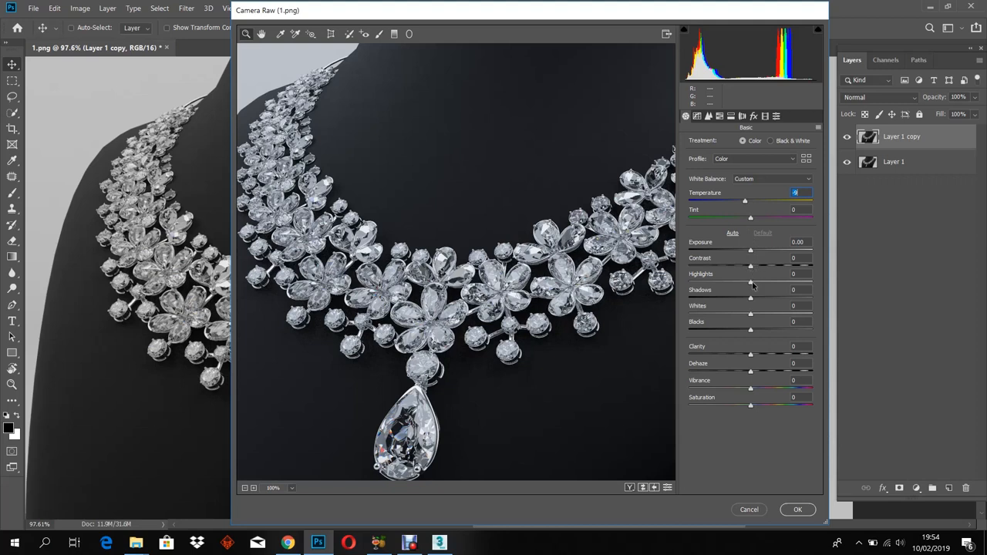
{"action": "mouse_move", "coordinate": [750, 355]}
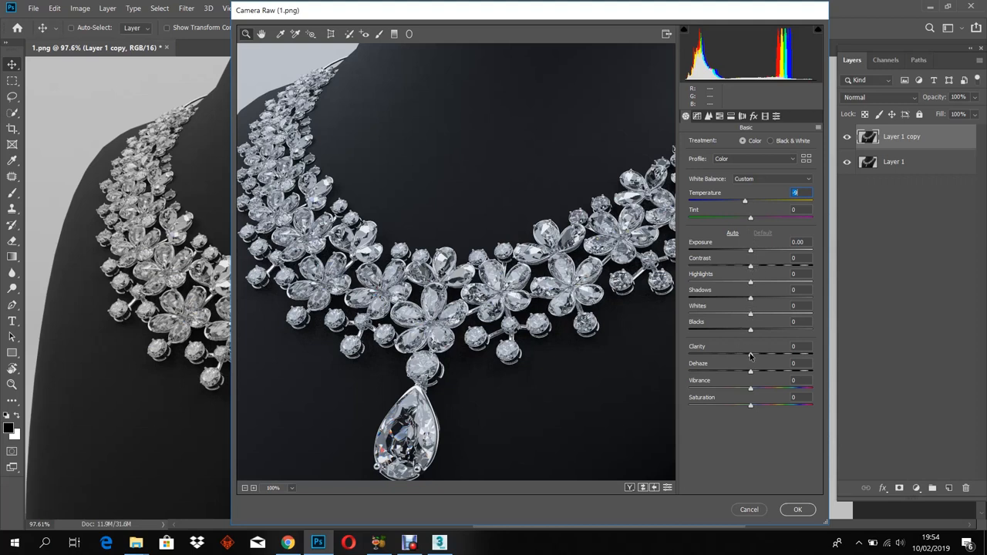
{"action": "left_click_drag", "start_coordinate": [750, 347], "coordinate": [764, 346]}
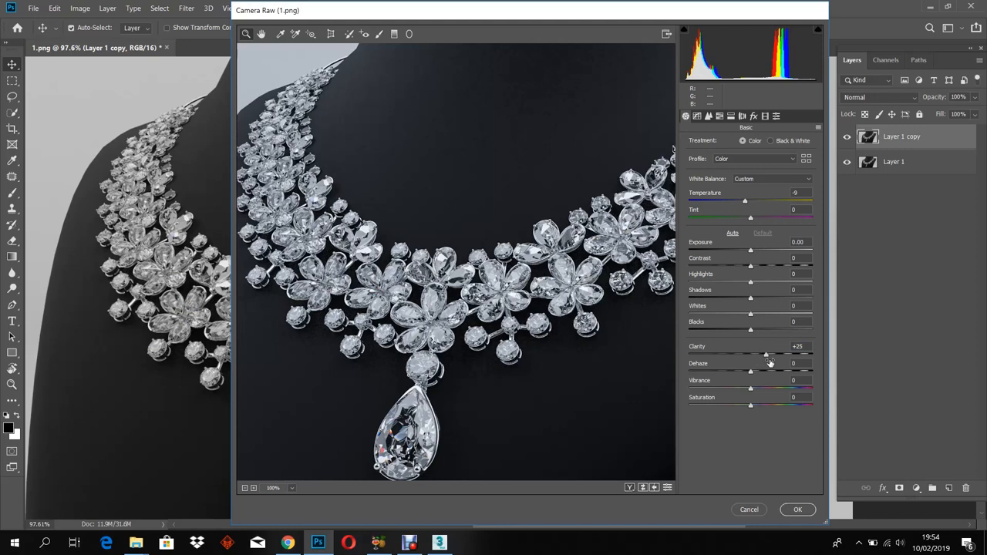
{"action": "left_click", "coordinate": [799, 510]}
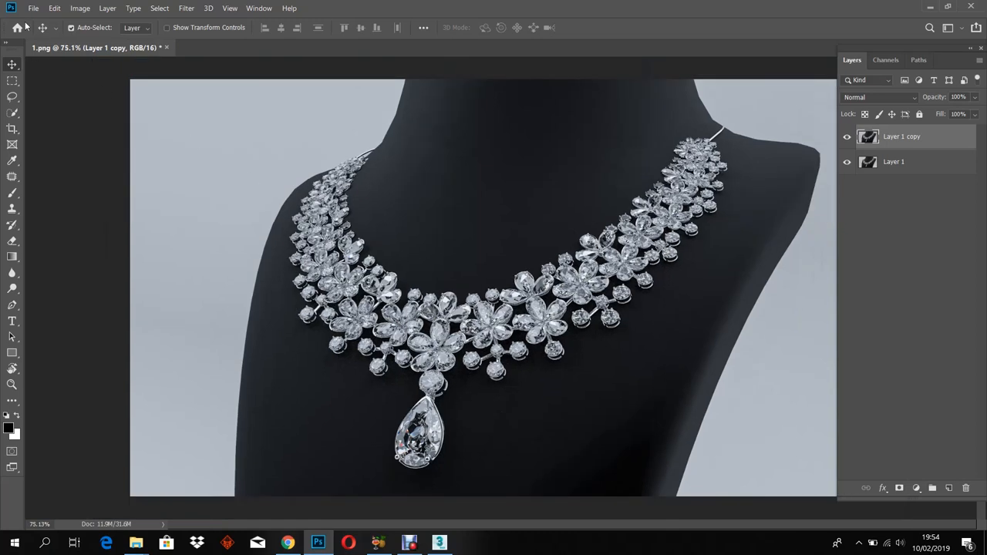
- Save the retouched render as JPEG '1' in the COMP folder
{"action": "left_click", "coordinate": [32, 8]}
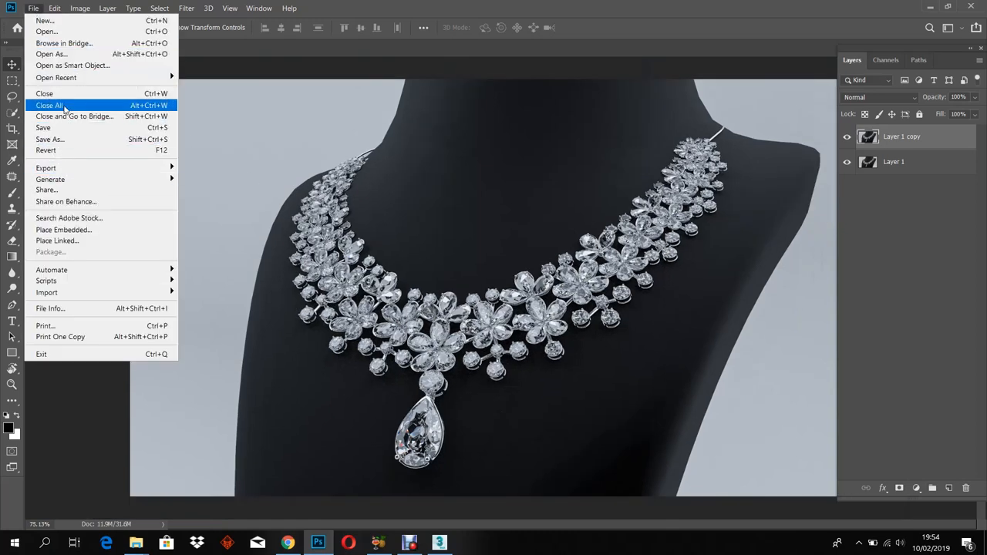
{"action": "left_click", "coordinate": [50, 139]}
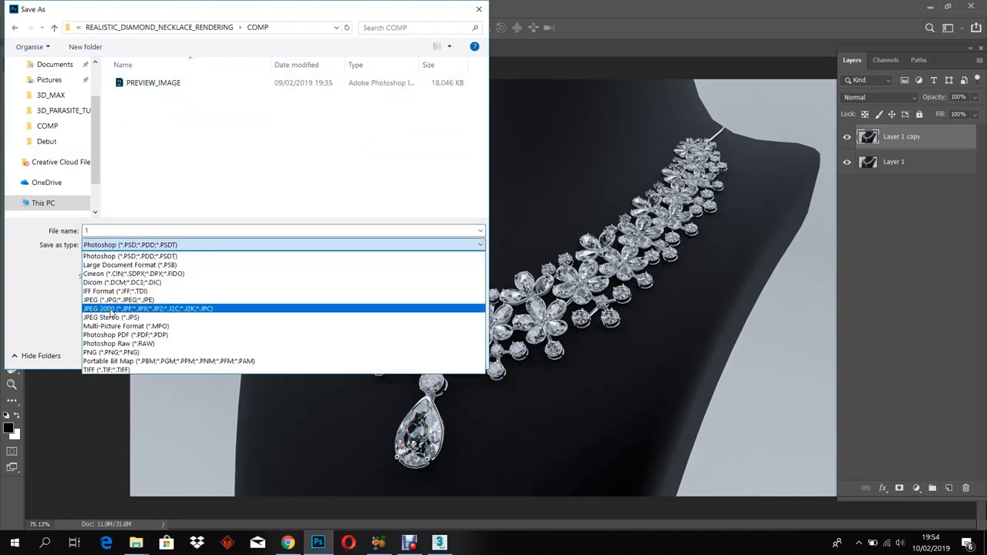
{"action": "left_click", "coordinate": [117, 299]}
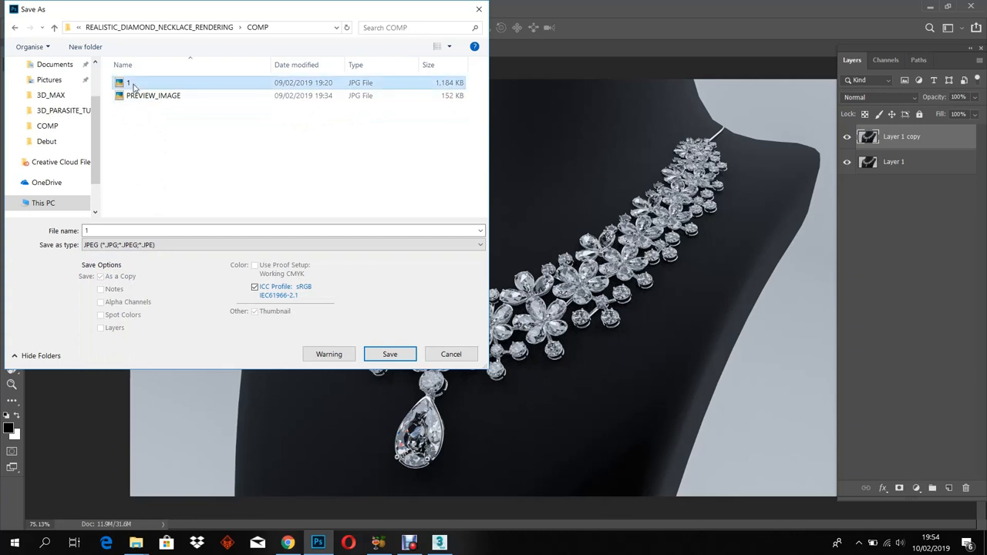
{"action": "left_click", "coordinate": [389, 354]}
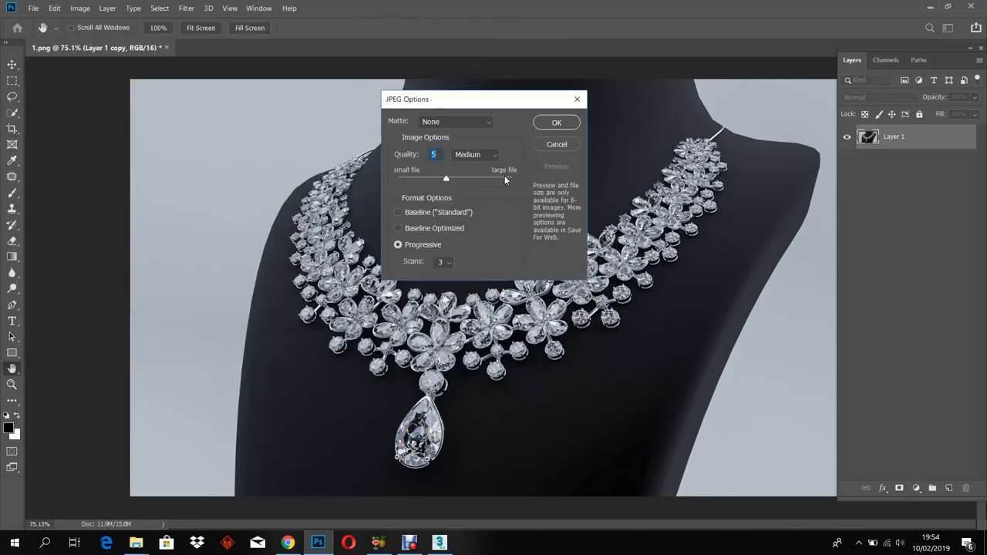
{"action": "key", "text": "alt+tab"}
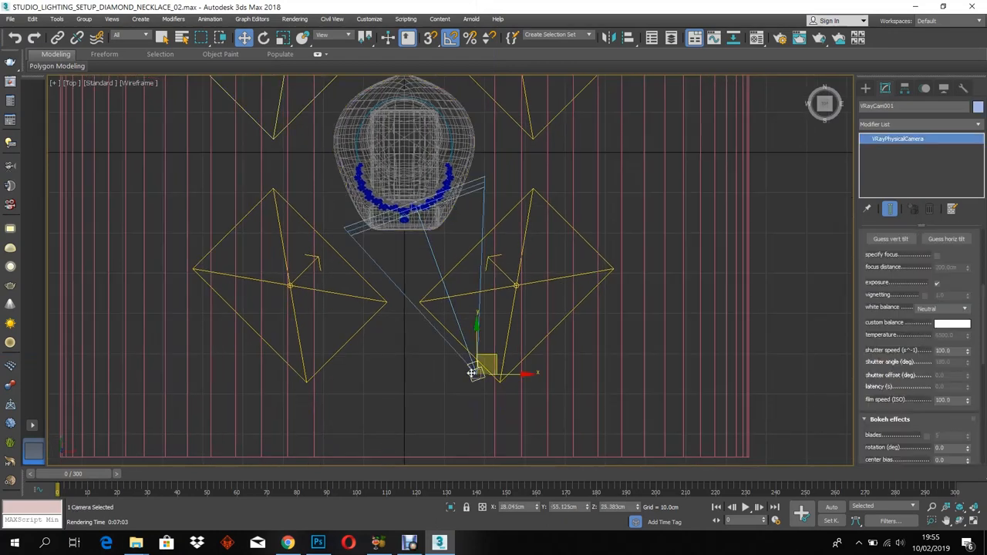
{"action": "scroll", "scroll_direction": "down", "scroll_amount": 3}
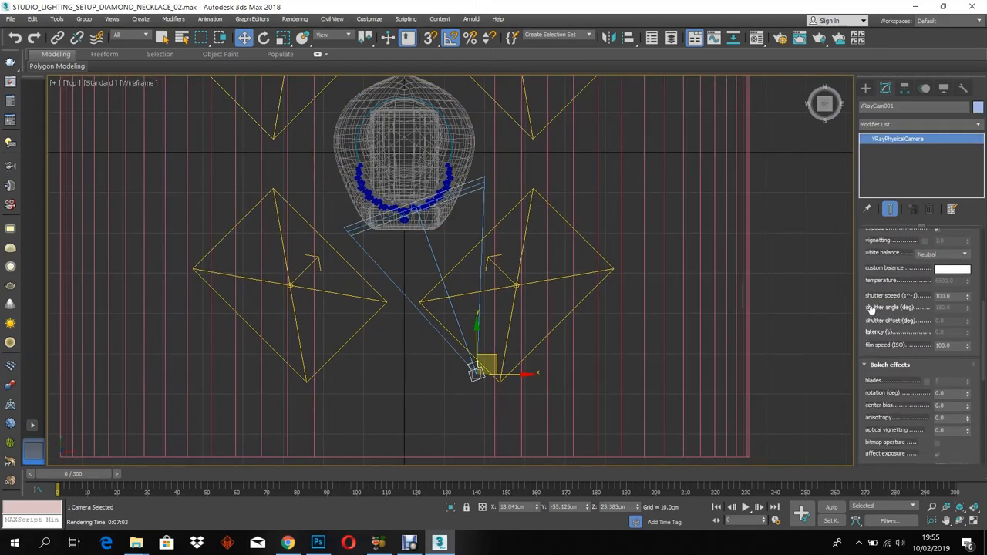
{"action": "scroll", "scroll_direction": "down", "scroll_amount": 3}
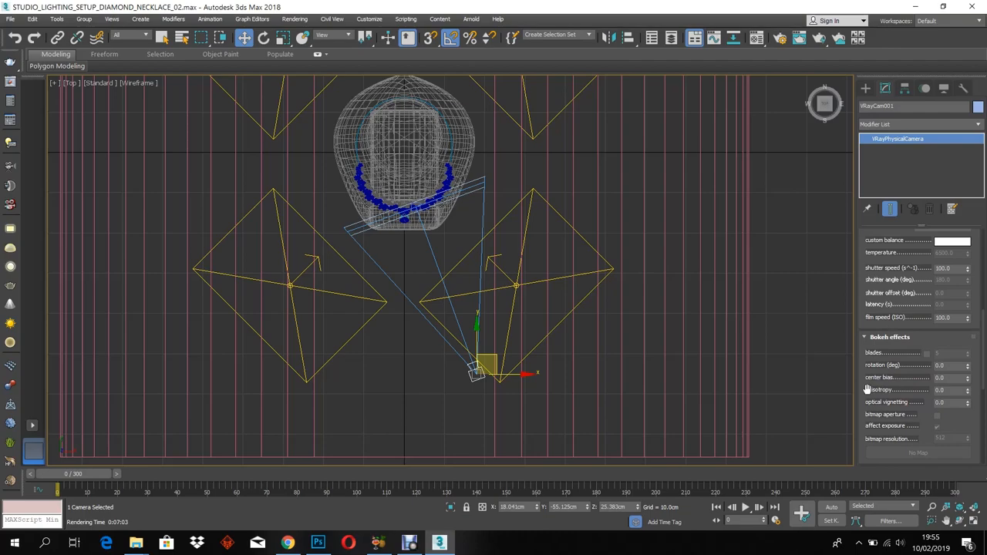
{"action": "scroll", "scroll_direction": "down", "scroll_amount": 3}
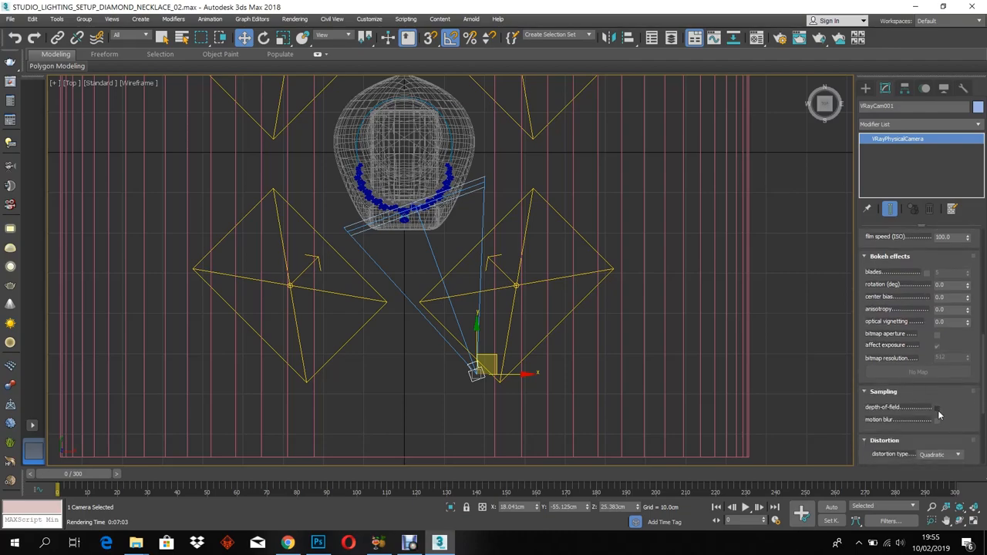